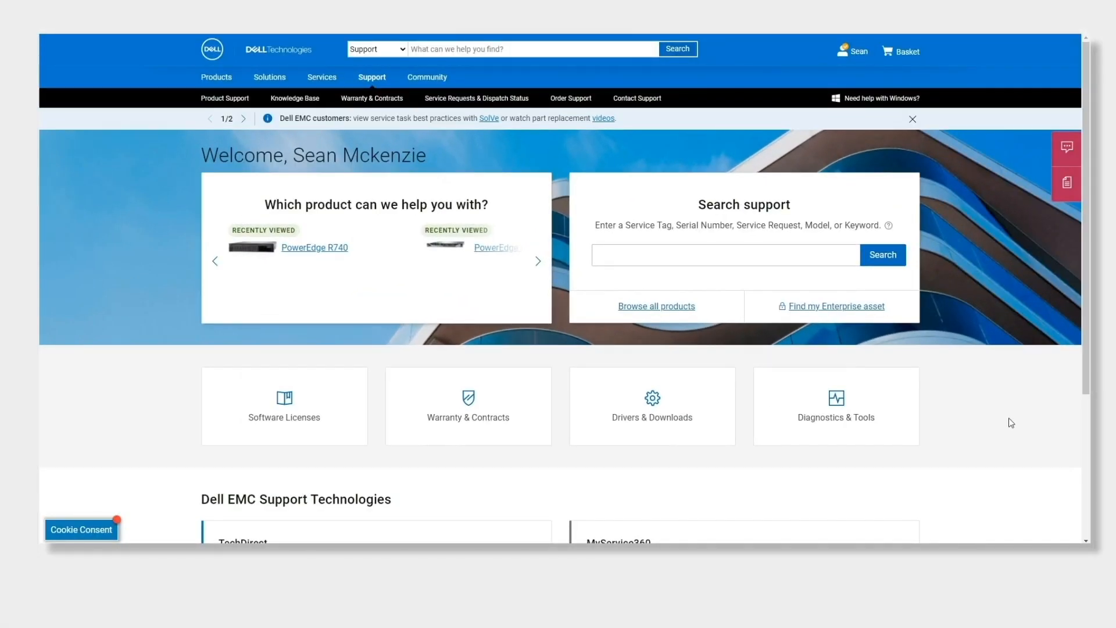
{"action": "mouse_move", "coordinate": [452, 267]}
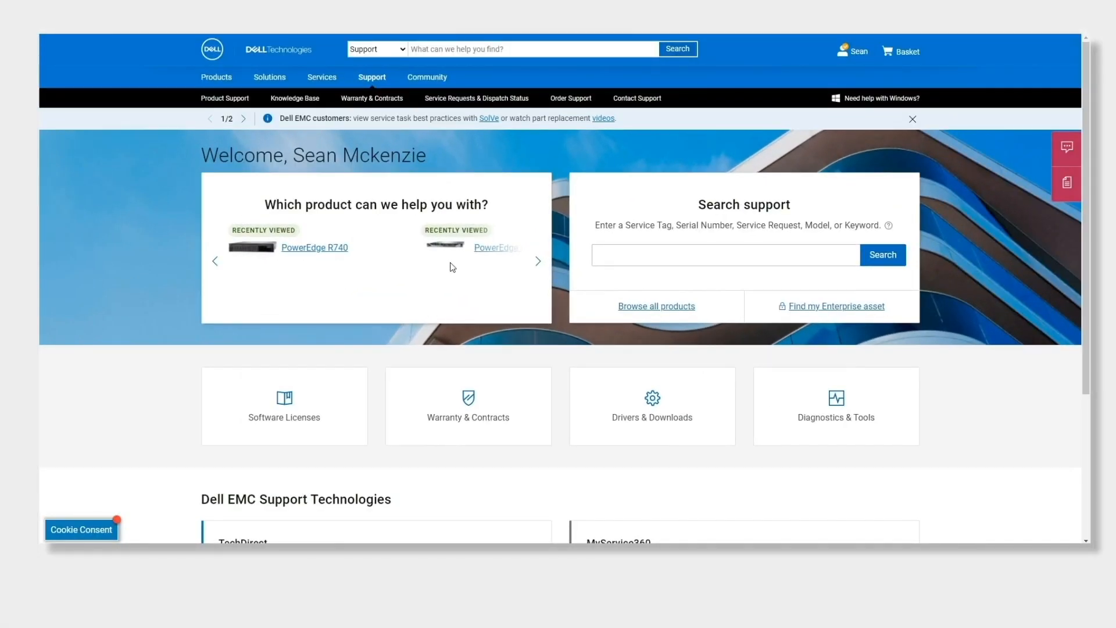
Step: Scroll through Recently Viewed products and enter placeholder service tag 'xxxxx' in support search
{"action": "left_click", "coordinate": [538, 261]}
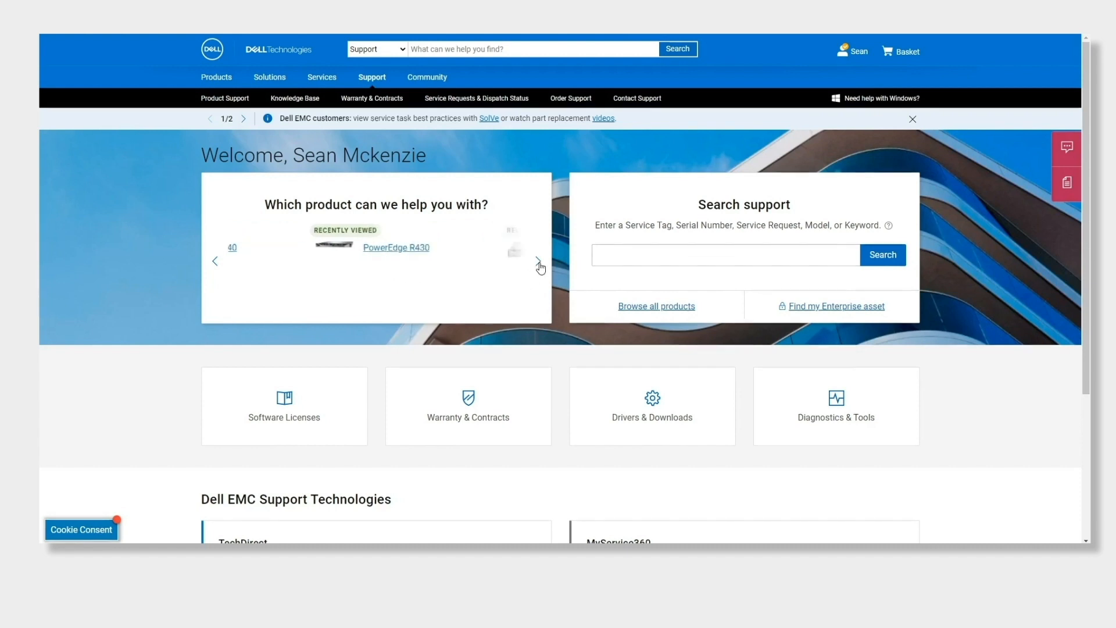
{"action": "left_click", "coordinate": [539, 260]}
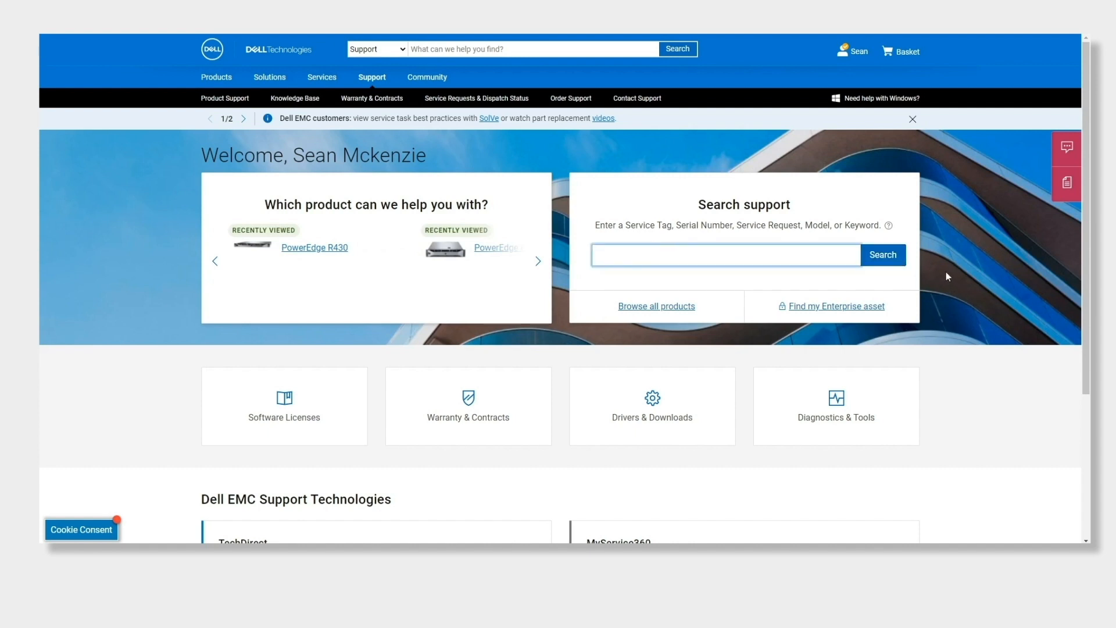
{"action": "type", "text": "xxxxx"}
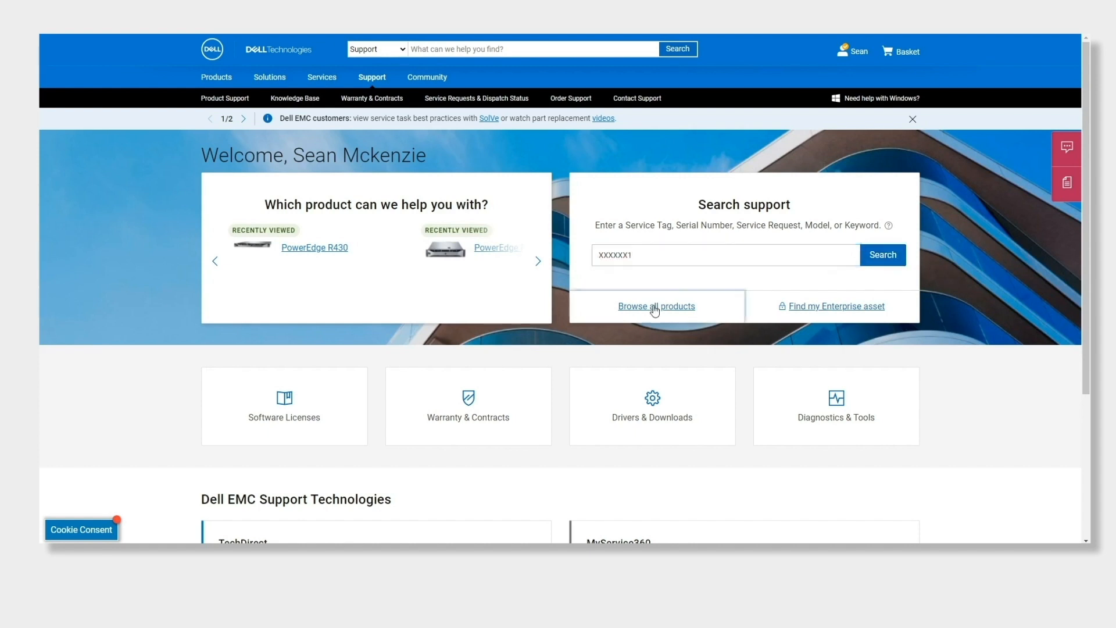
Step: Browse all products through Servers > PowerEdge > Rack Servers and choose the PowerEdge R740
{"action": "left_click", "coordinate": [656, 306]}
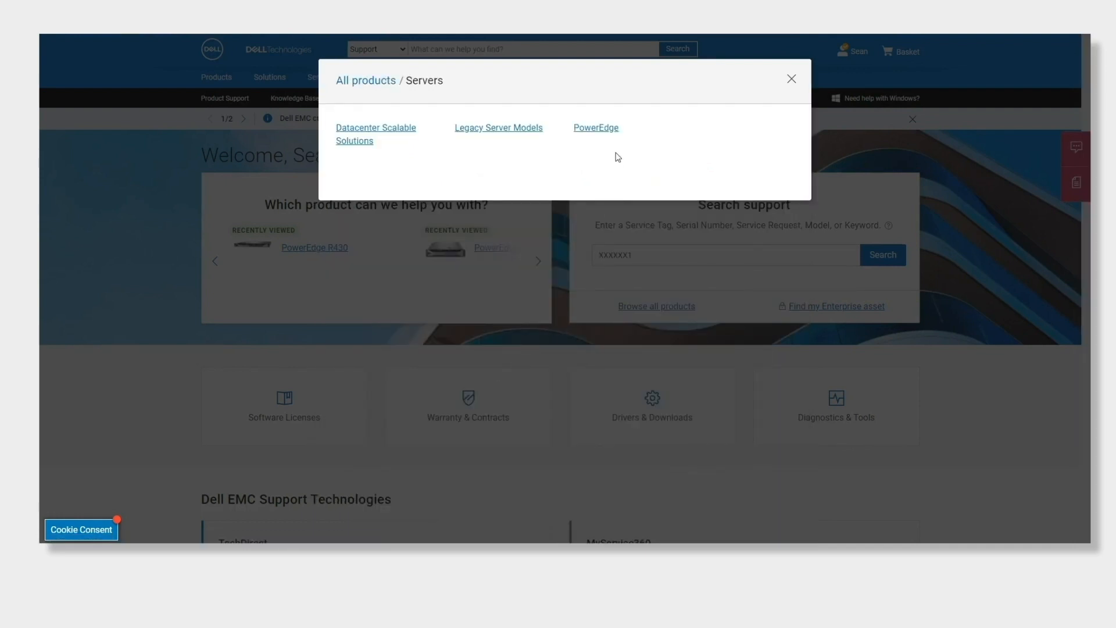
{"action": "left_click", "coordinate": [596, 127]}
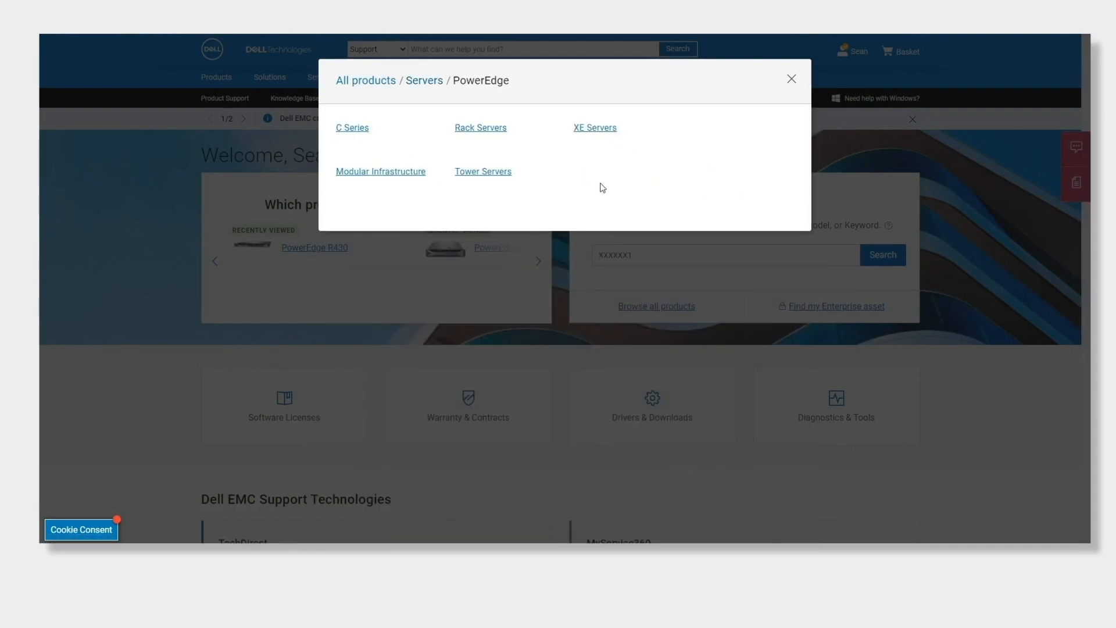
{"action": "left_click", "coordinate": [480, 127]}
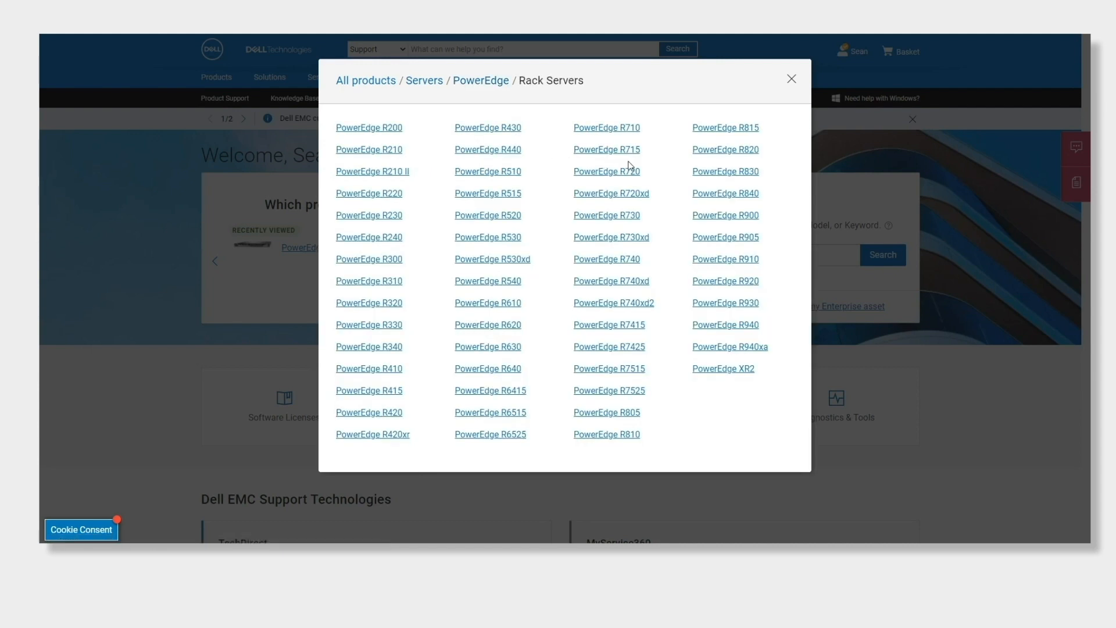
{"action": "mouse_move", "coordinate": [588, 276]}
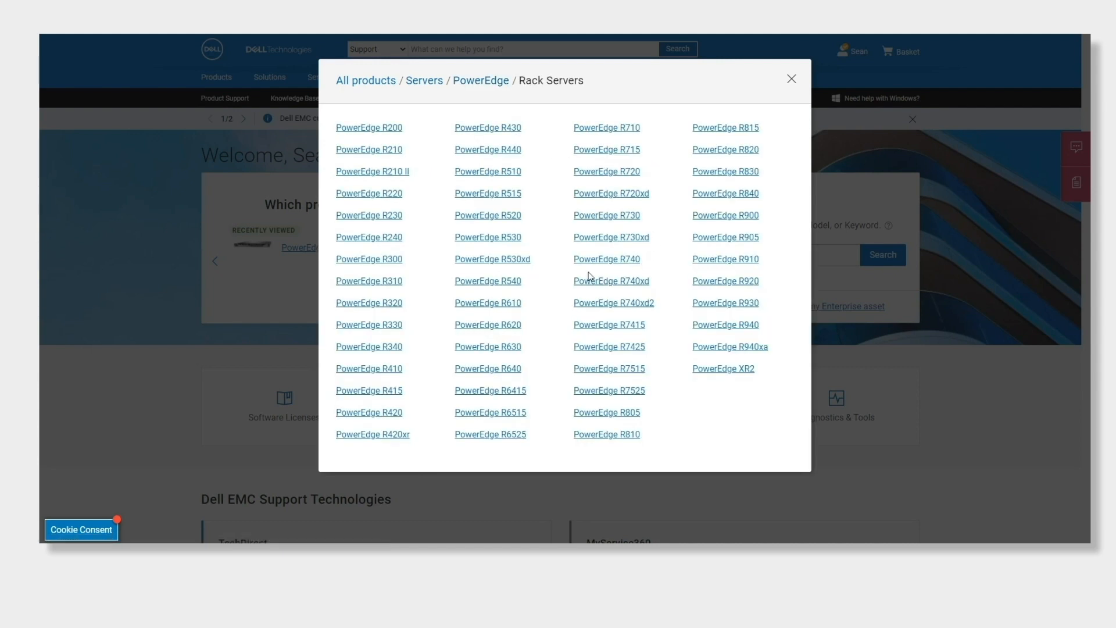
{"action": "left_click", "coordinate": [606, 258]}
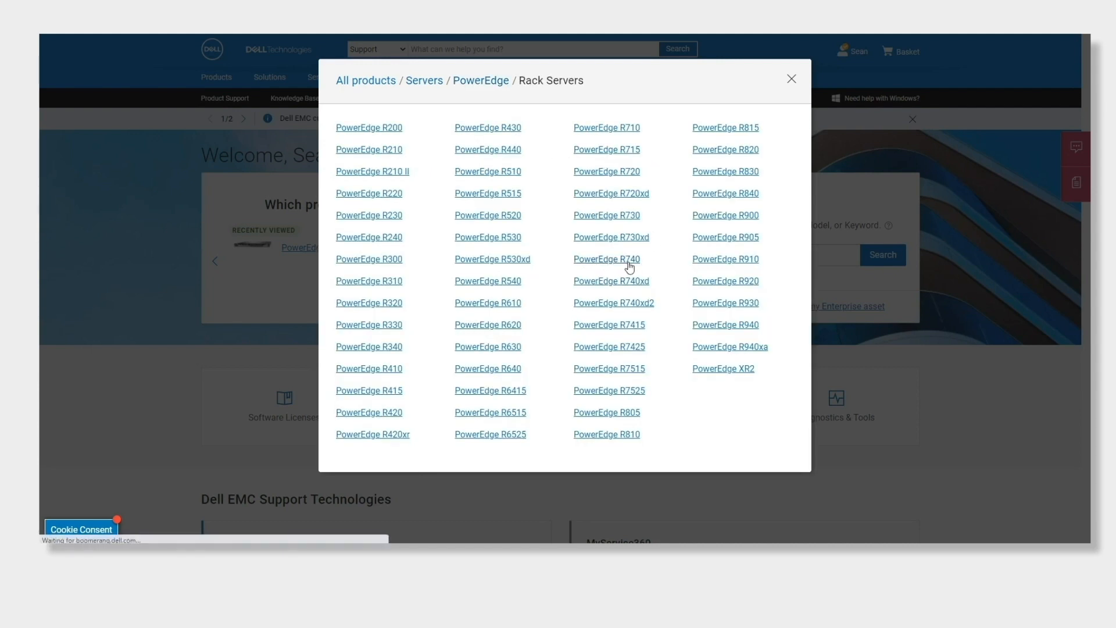
Step: Show the PowerEdge R740's Drivers & Downloads list and scroll through the driver table
{"action": "left_click", "coordinate": [606, 258]}
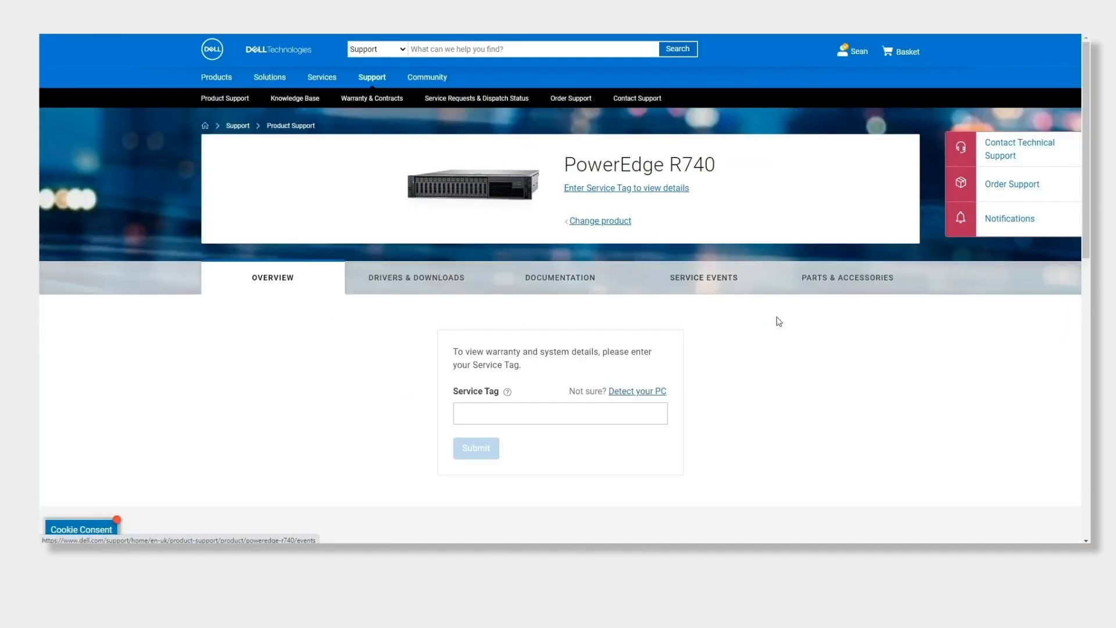
{"action": "scroll", "scroll_direction": "down", "scroll_amount": 3}
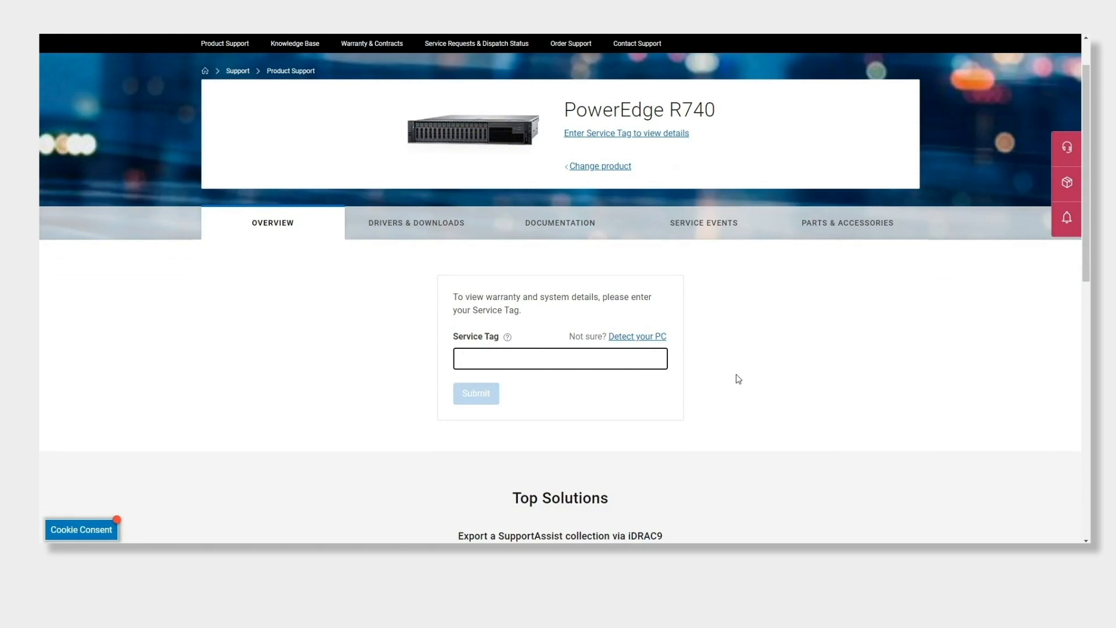
{"action": "left_click", "coordinate": [561, 359]}
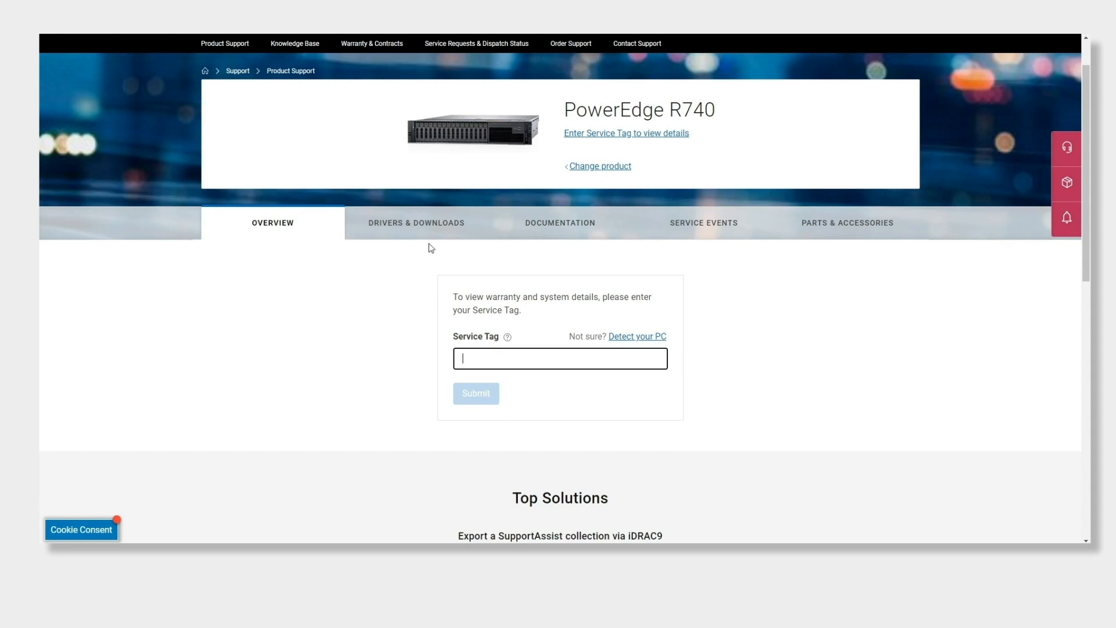
{"action": "left_click", "coordinate": [416, 223]}
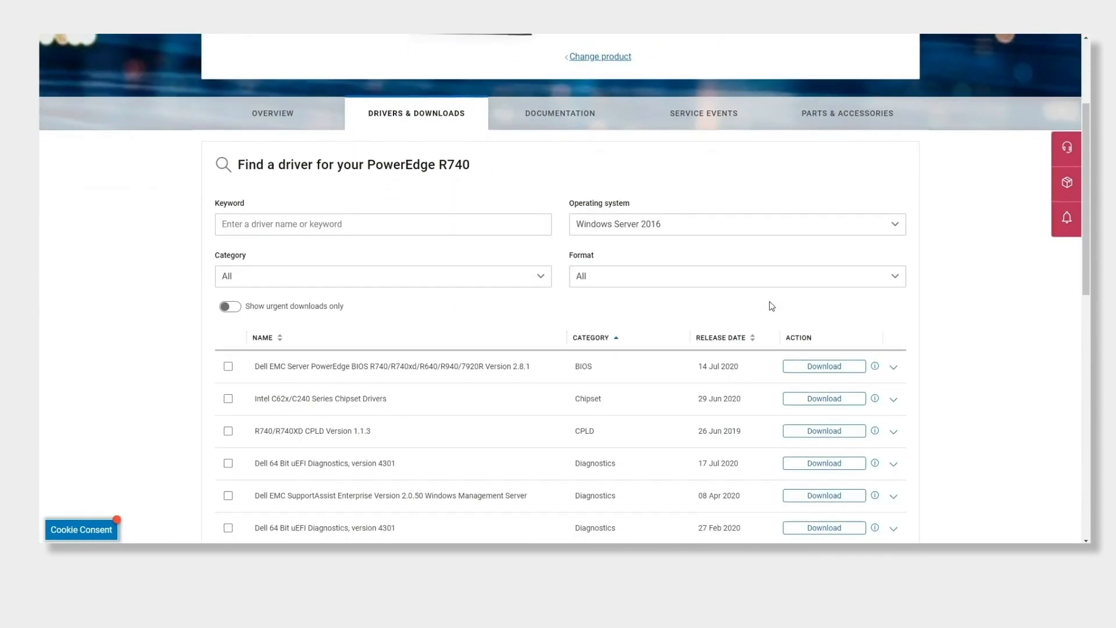
{"action": "scroll", "scroll_direction": "down", "scroll_amount": 3}
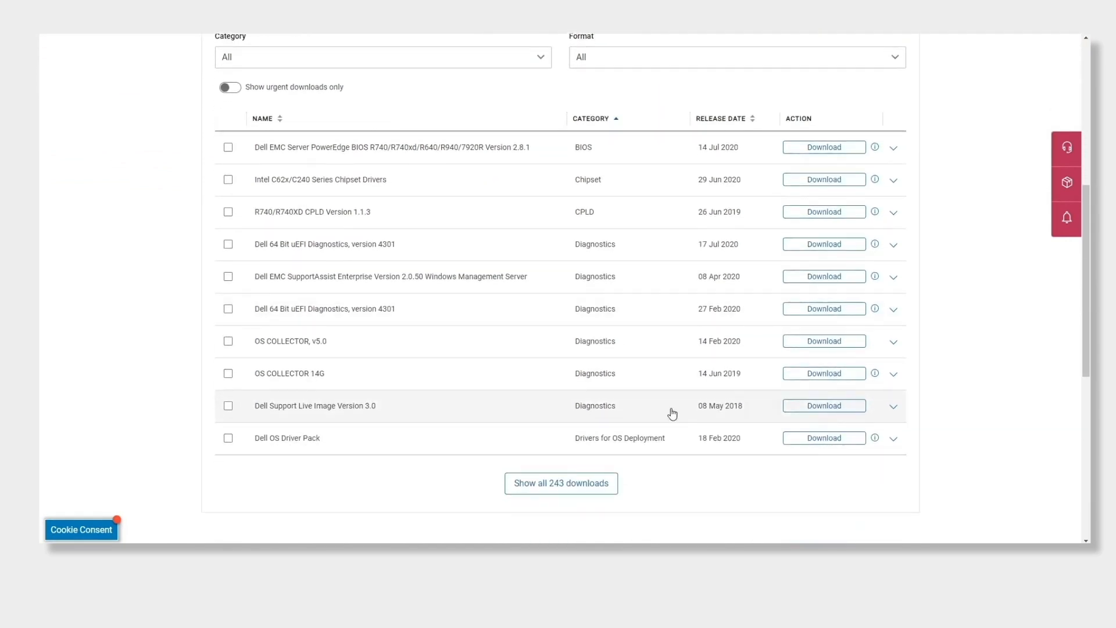
{"action": "mouse_move", "coordinate": [979, 427]}
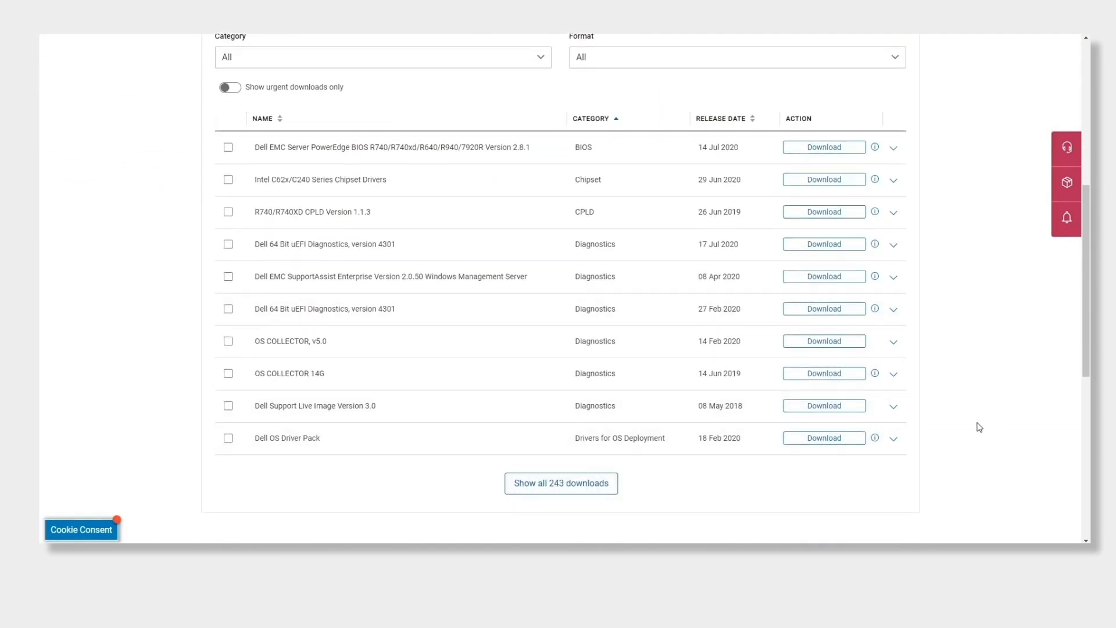
{"action": "scroll", "scroll_direction": "up", "scroll_amount": 3}
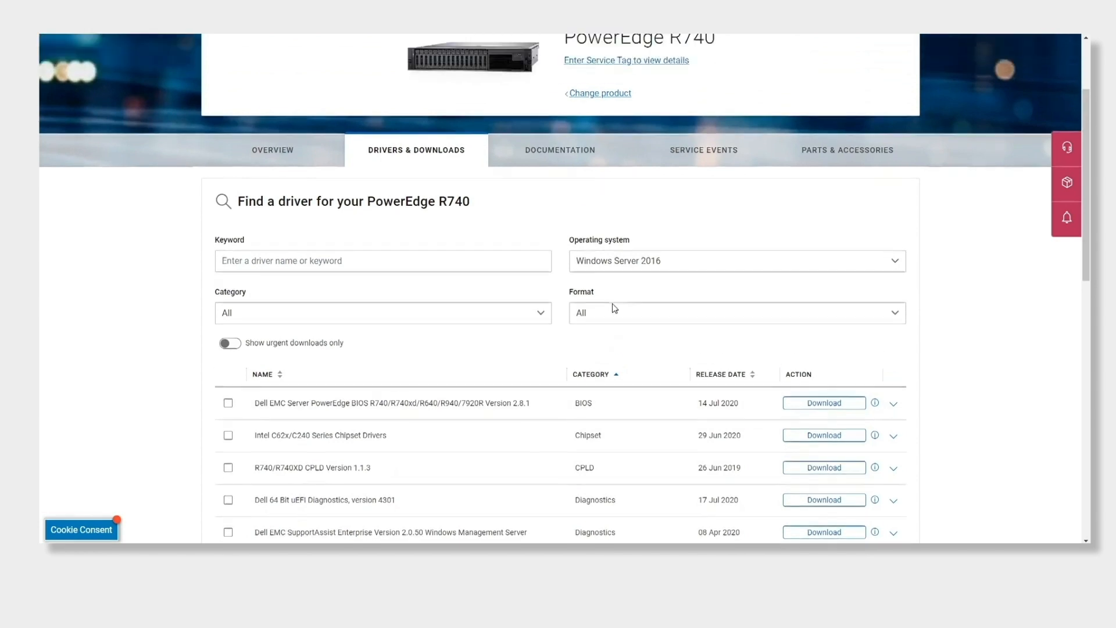
{"action": "scroll", "scroll_direction": "up", "scroll_amount": 3}
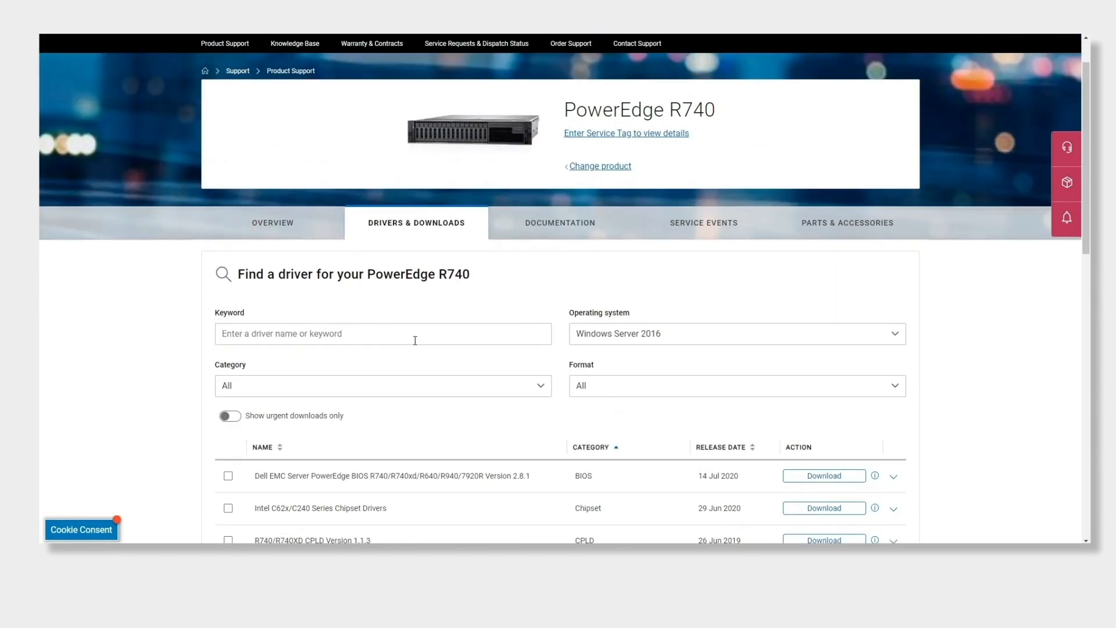
Step: Review the Operating system, Category and Format filters, then show only urgent downloads
{"action": "left_click", "coordinate": [737, 333]}
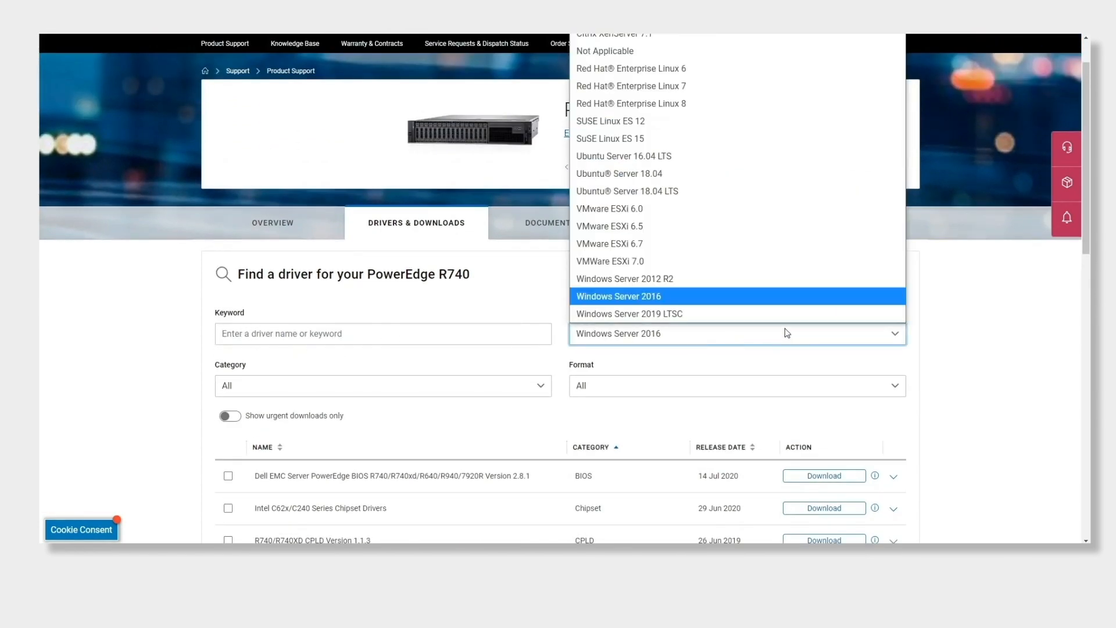
{"action": "left_click", "coordinate": [383, 385]}
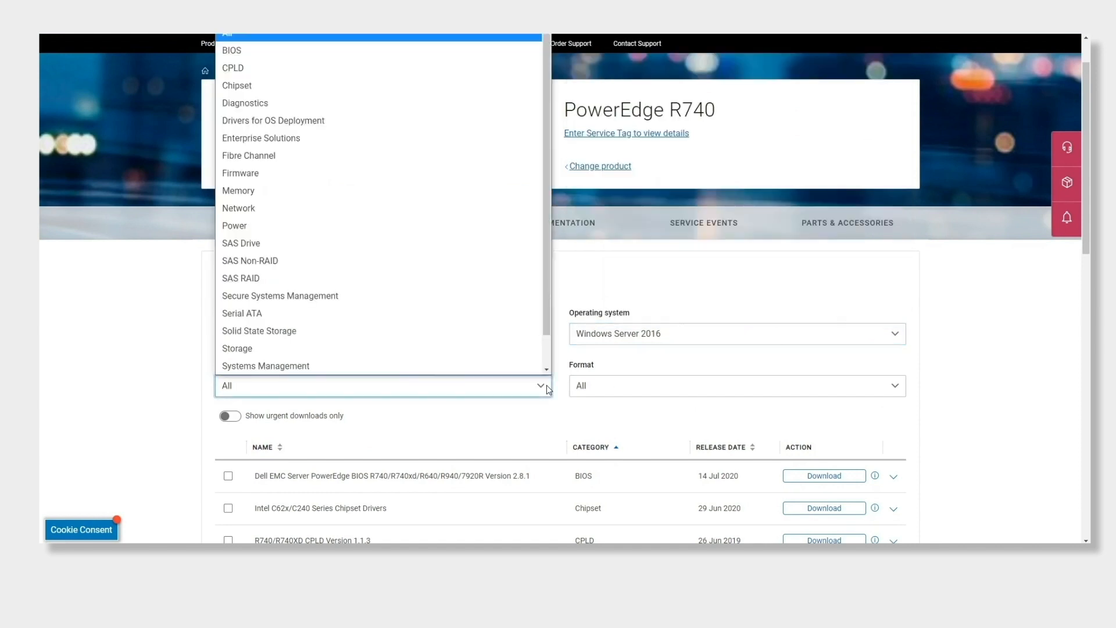
{"action": "left_click", "coordinate": [737, 385]}
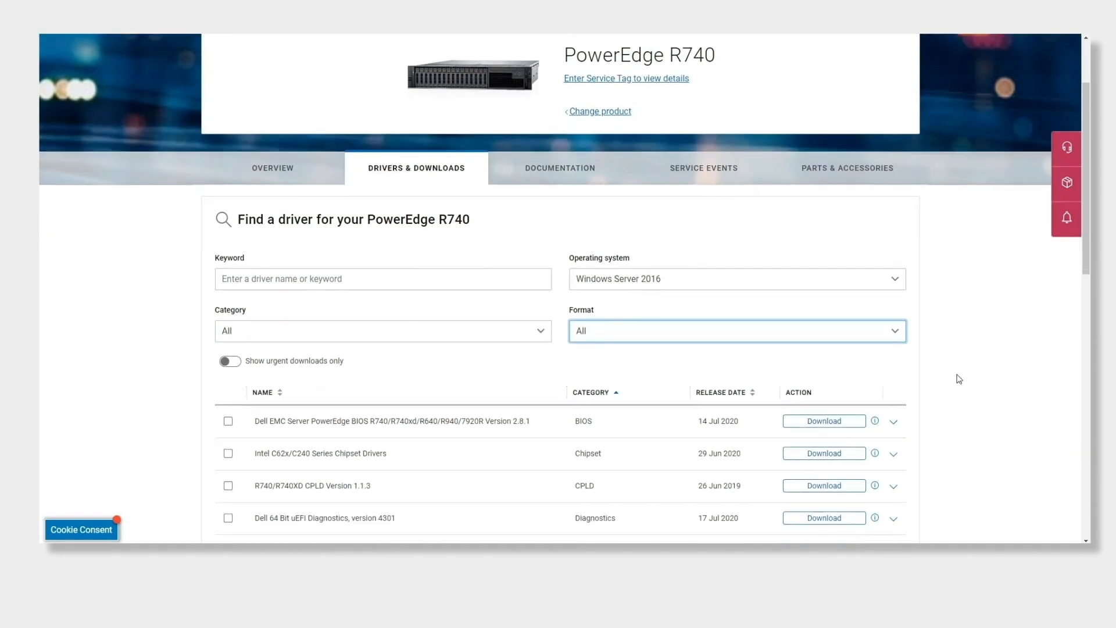
{"action": "scroll", "scroll_direction": "down", "scroll_amount": 3}
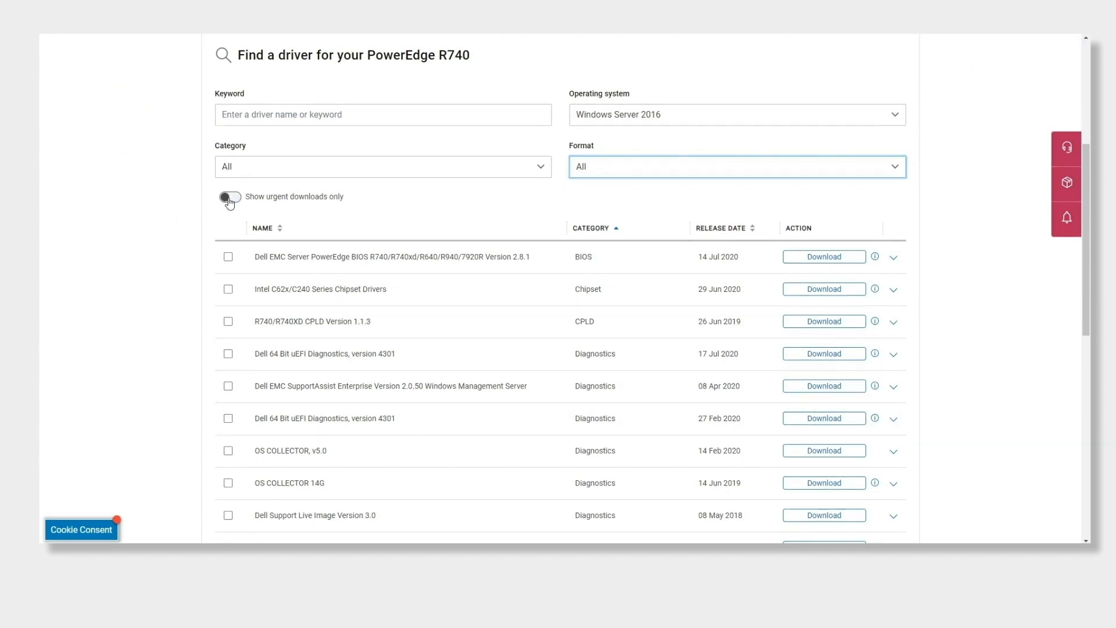
{"action": "left_click", "coordinate": [230, 197]}
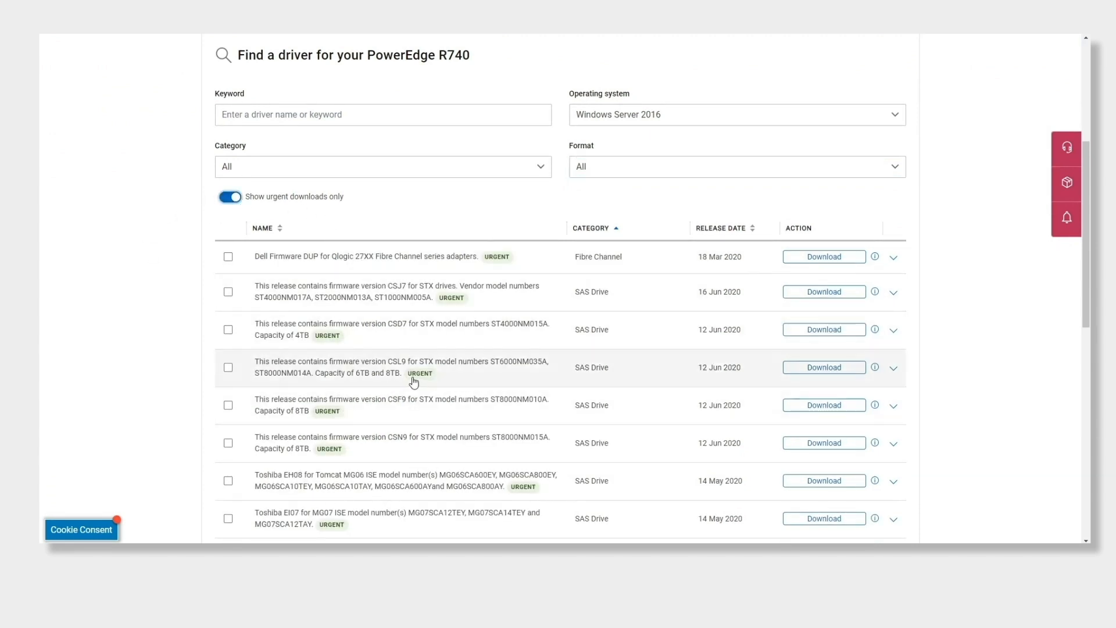
{"action": "mouse_move", "coordinate": [797, 319]}
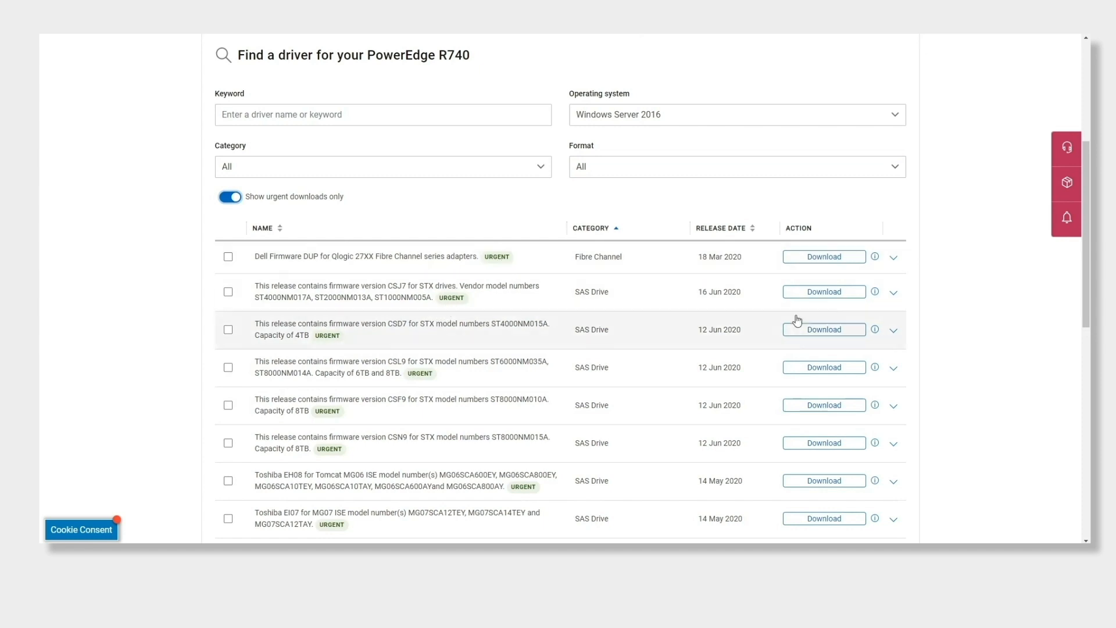
{"action": "scroll", "scroll_direction": "down", "scroll_amount": 3}
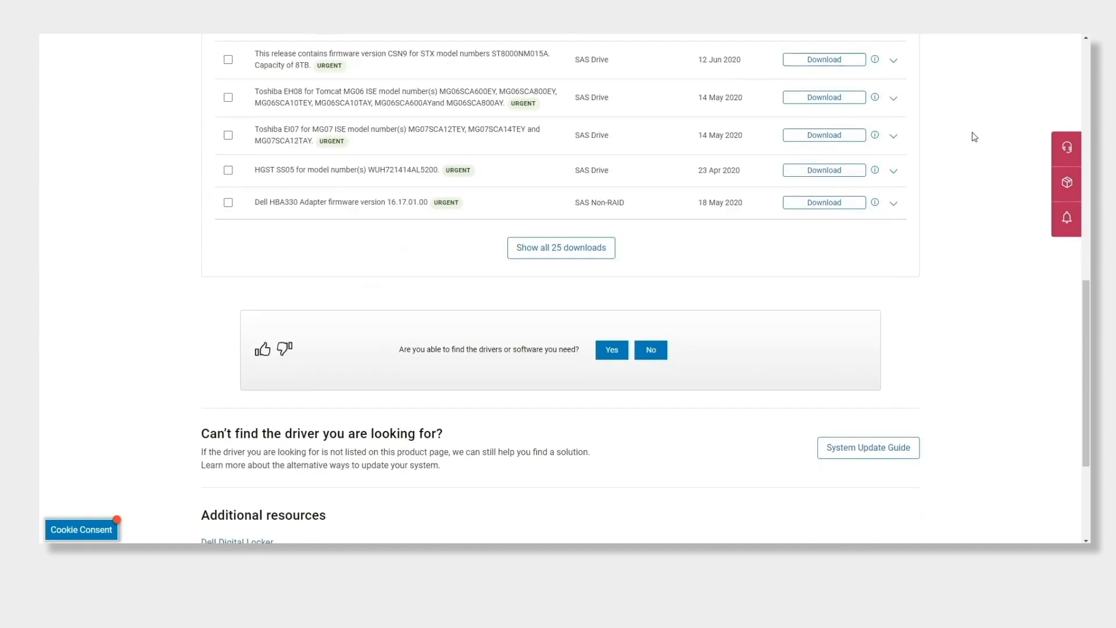
{"action": "scroll", "scroll_direction": "down", "scroll_amount": 3}
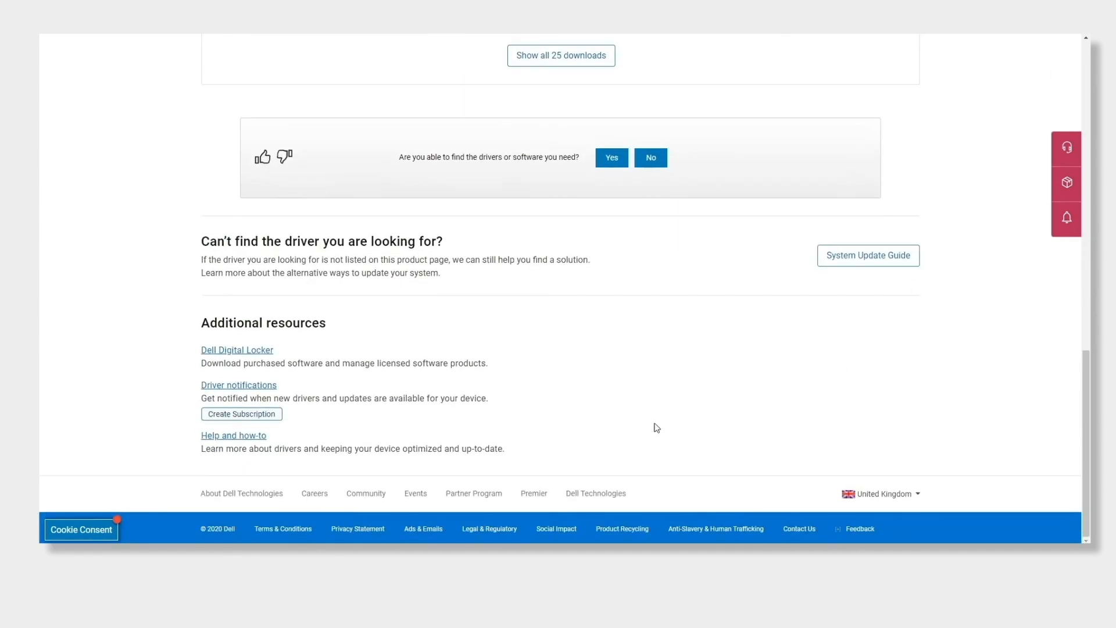
{"action": "mouse_move", "coordinate": [273, 395]}
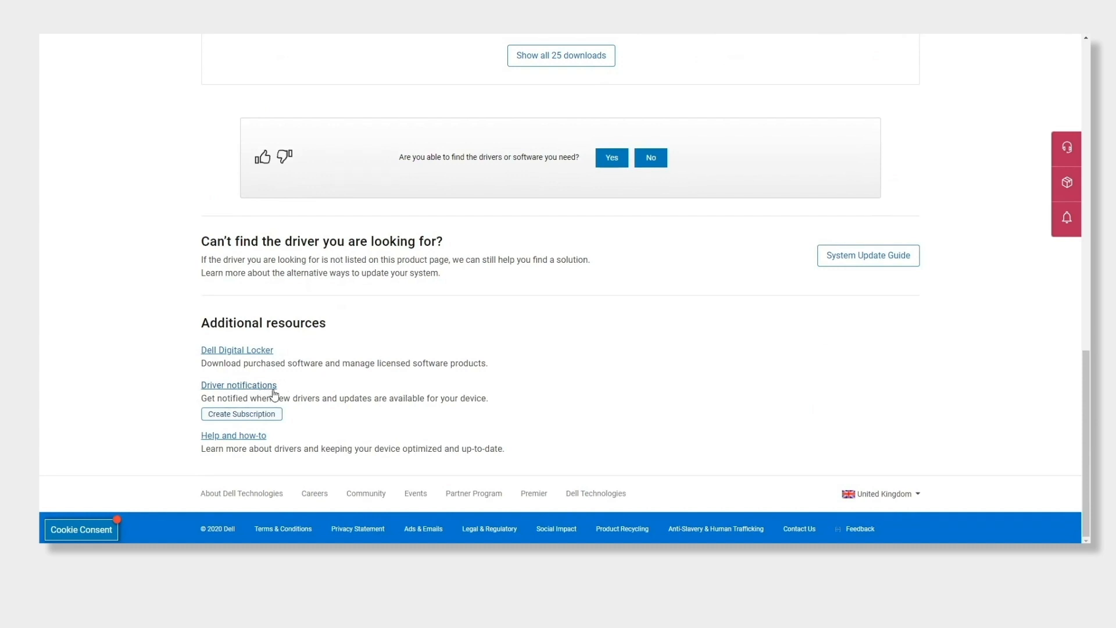
Step: Create an R740 driver update subscription covering Windows Server 2016 and Chipset drivers
{"action": "left_click", "coordinate": [241, 413]}
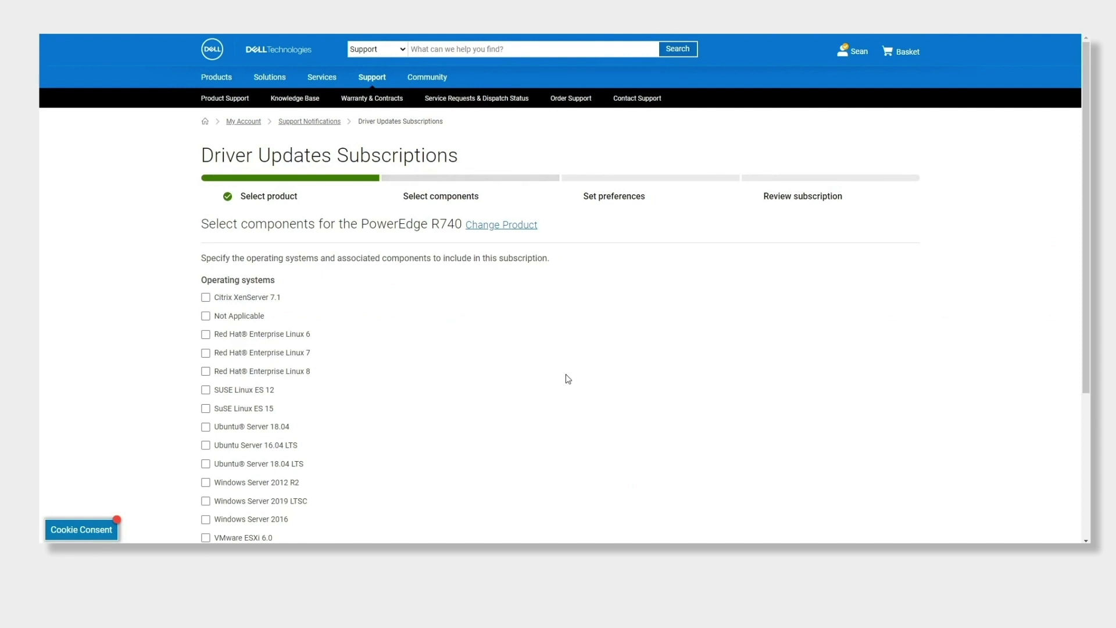
{"action": "mouse_move", "coordinate": [552, 326]}
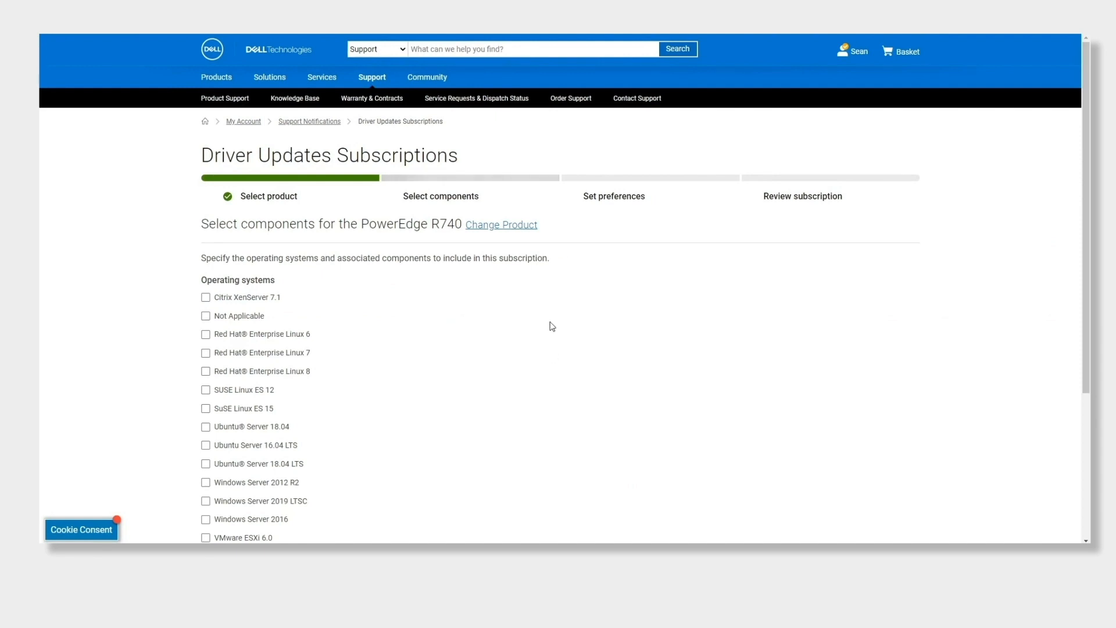
{"action": "scroll", "scroll_direction": "down", "scroll_amount": 3}
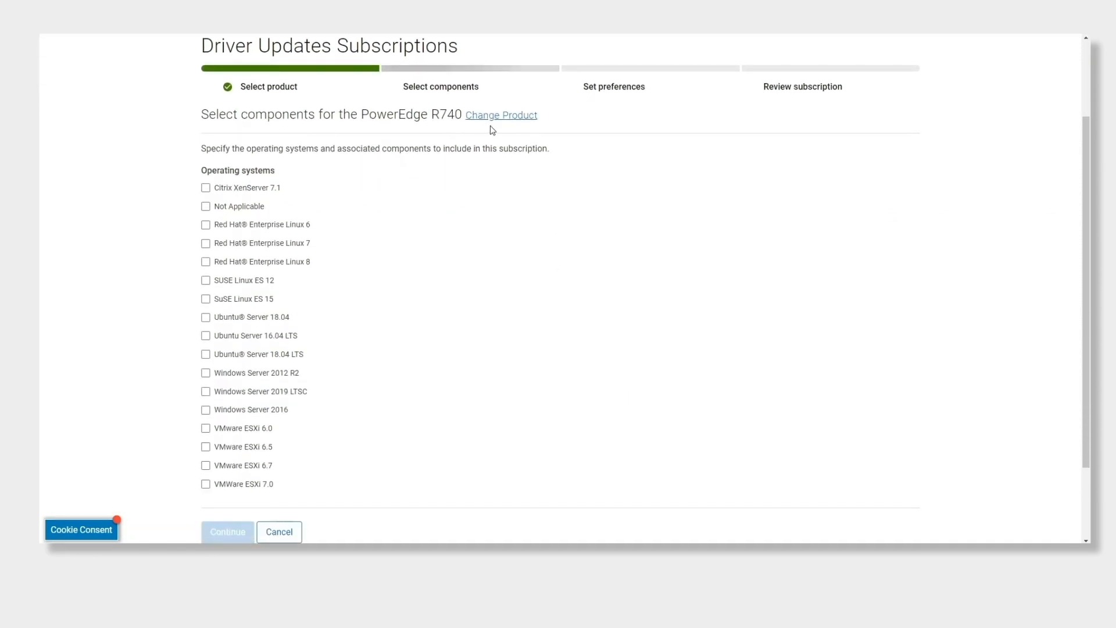
{"action": "mouse_move", "coordinate": [552, 451]}
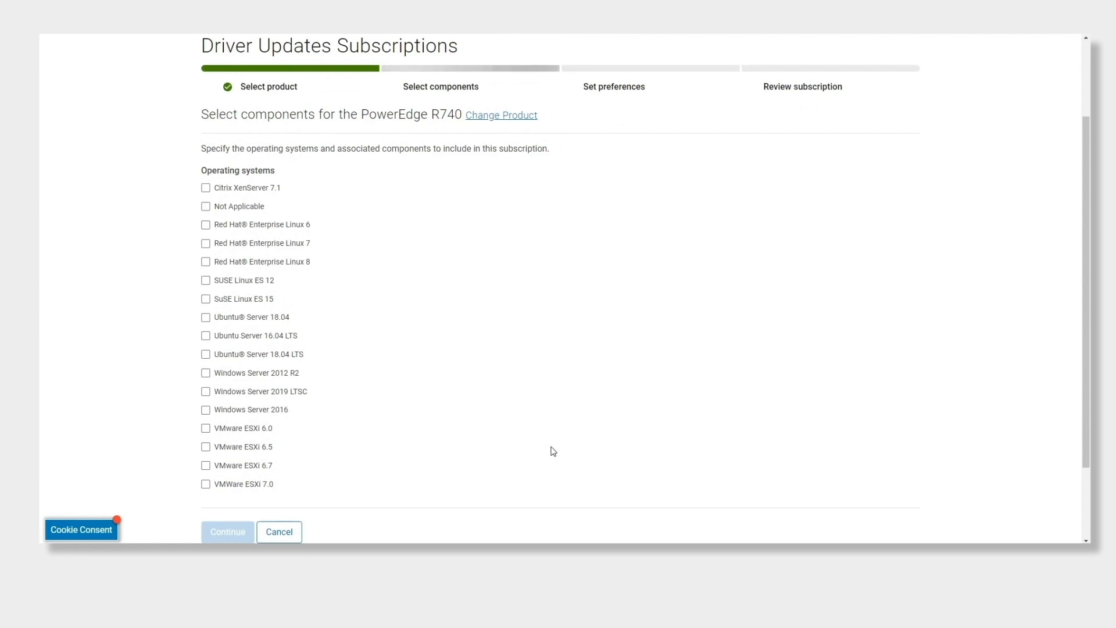
{"action": "mouse_move", "coordinate": [207, 419]}
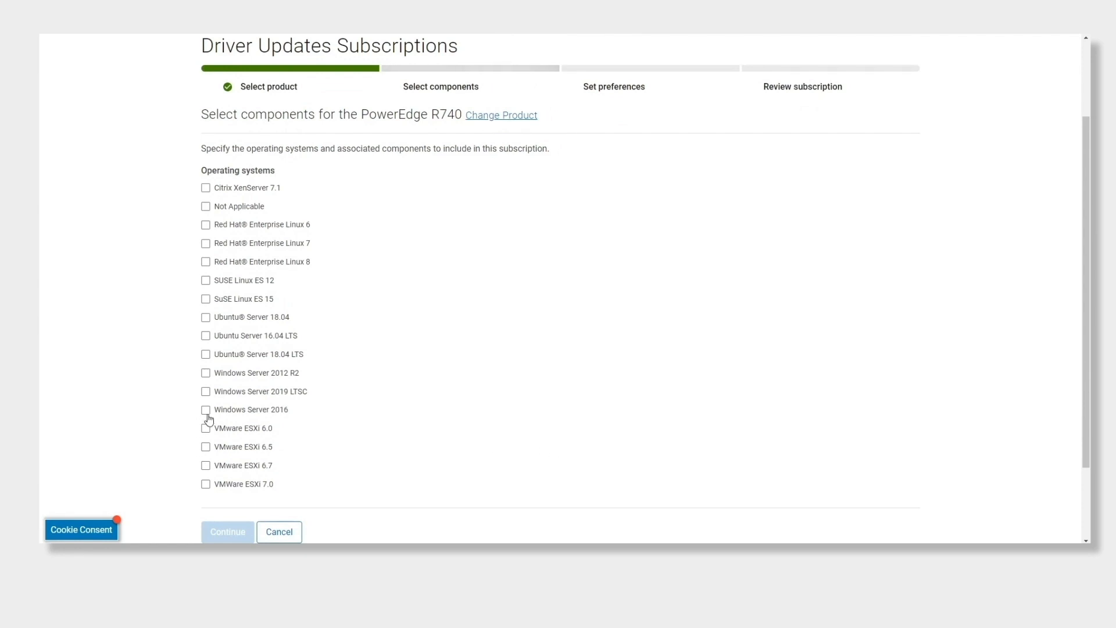
{"action": "left_click", "coordinate": [205, 409]}
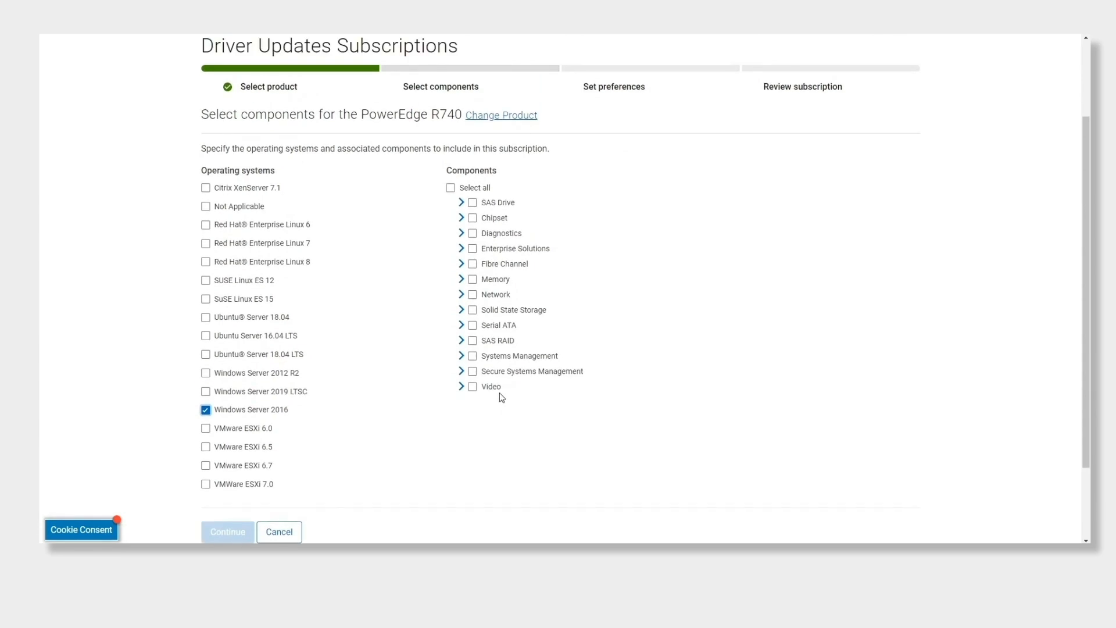
{"action": "left_click", "coordinate": [473, 218]}
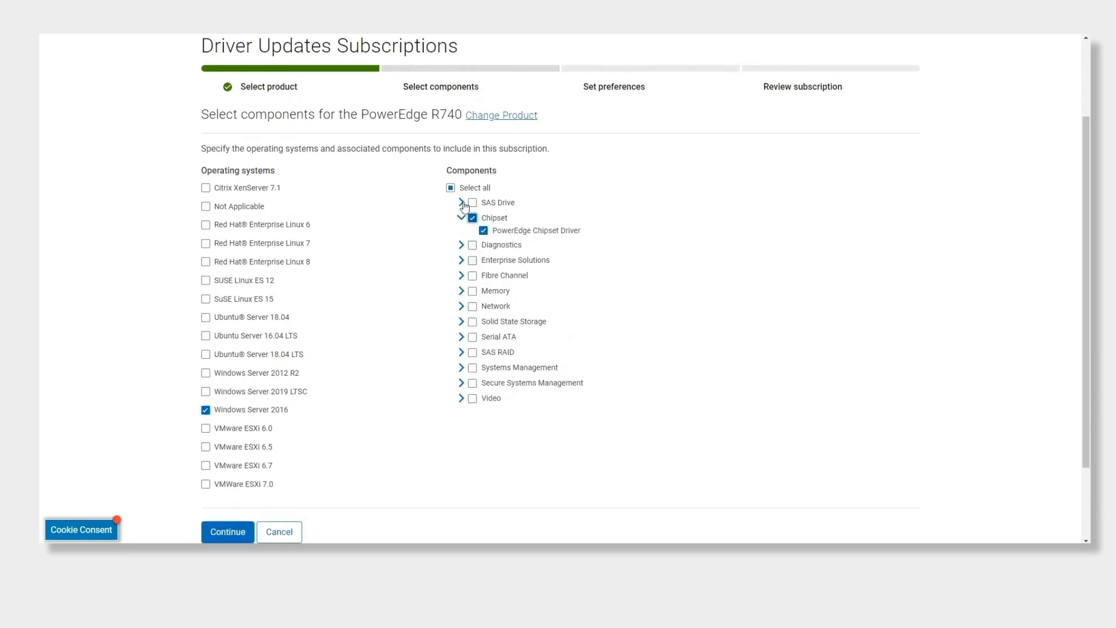
{"action": "left_click", "coordinate": [228, 530]}
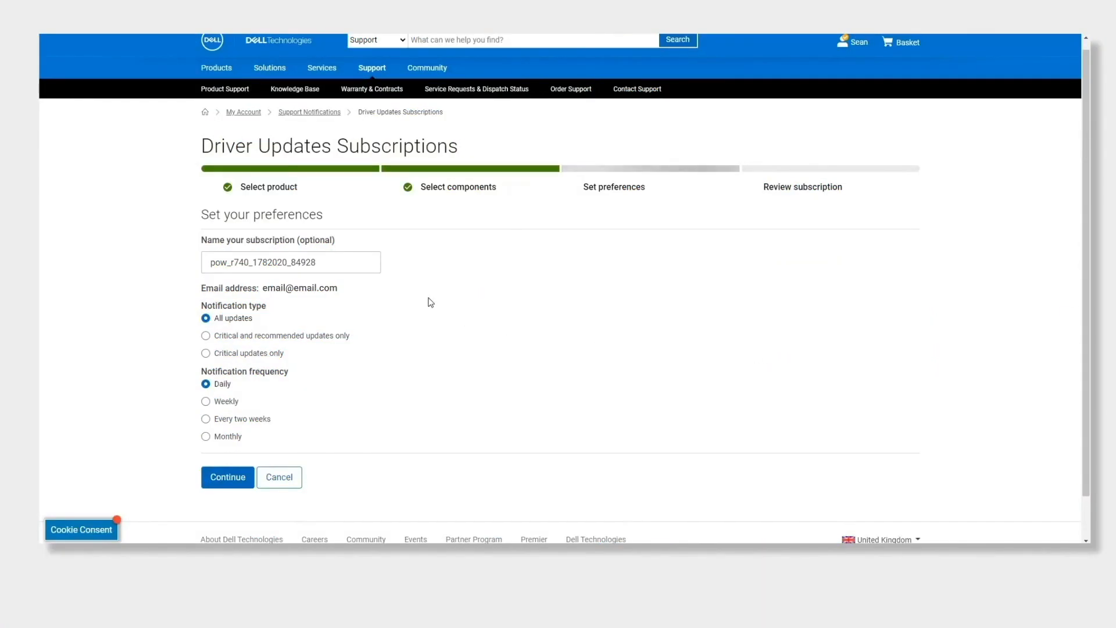
Step: Replace the default subscription name with 'ServerUpdates'
{"action": "triple_click", "coordinate": [289, 262]}
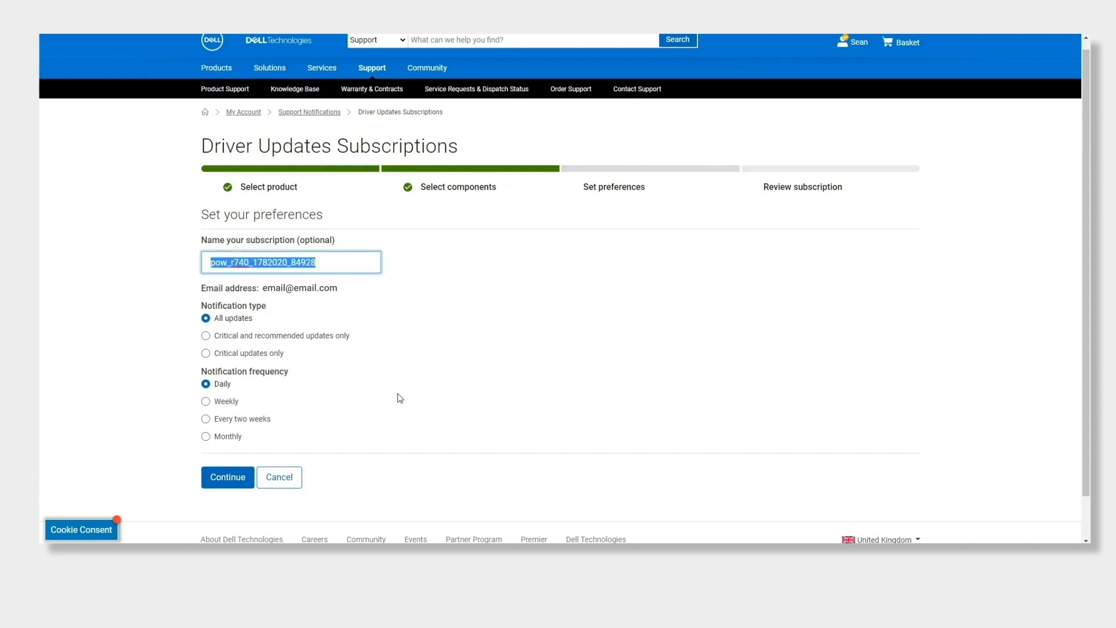
{"action": "type", "text": "Serve"}
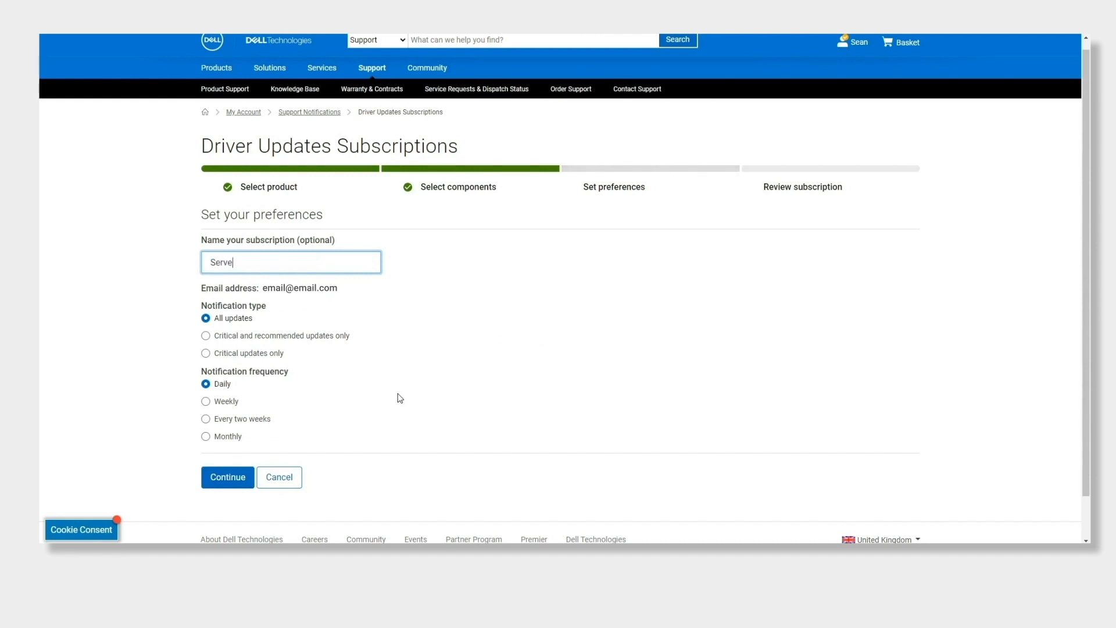
{"action": "type", "text": "rUpdates"}
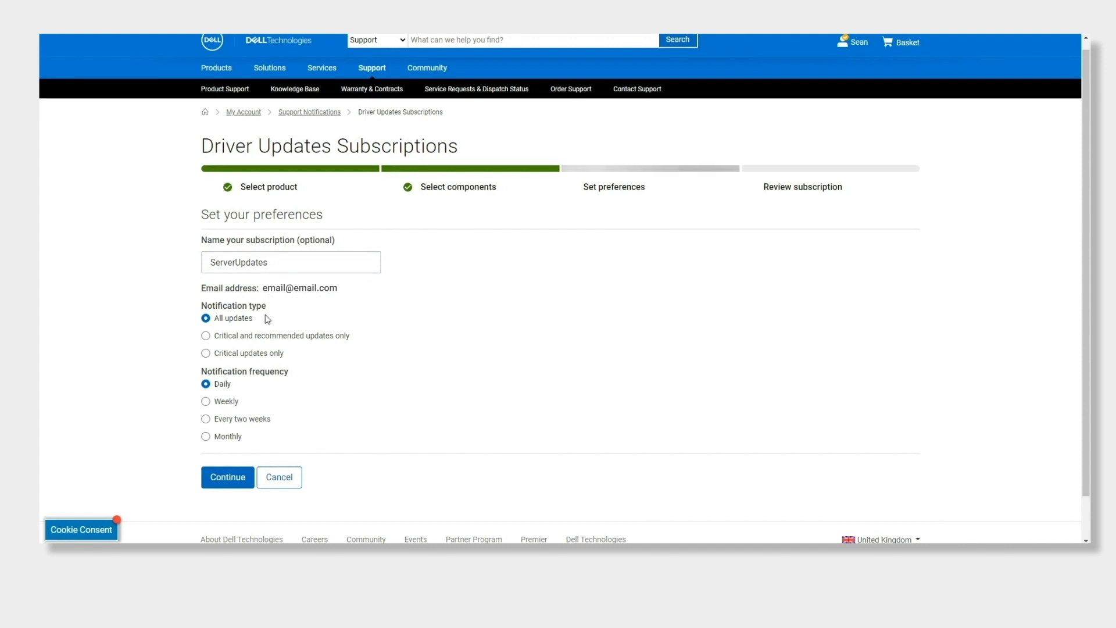
{"action": "mouse_move", "coordinate": [227, 414]}
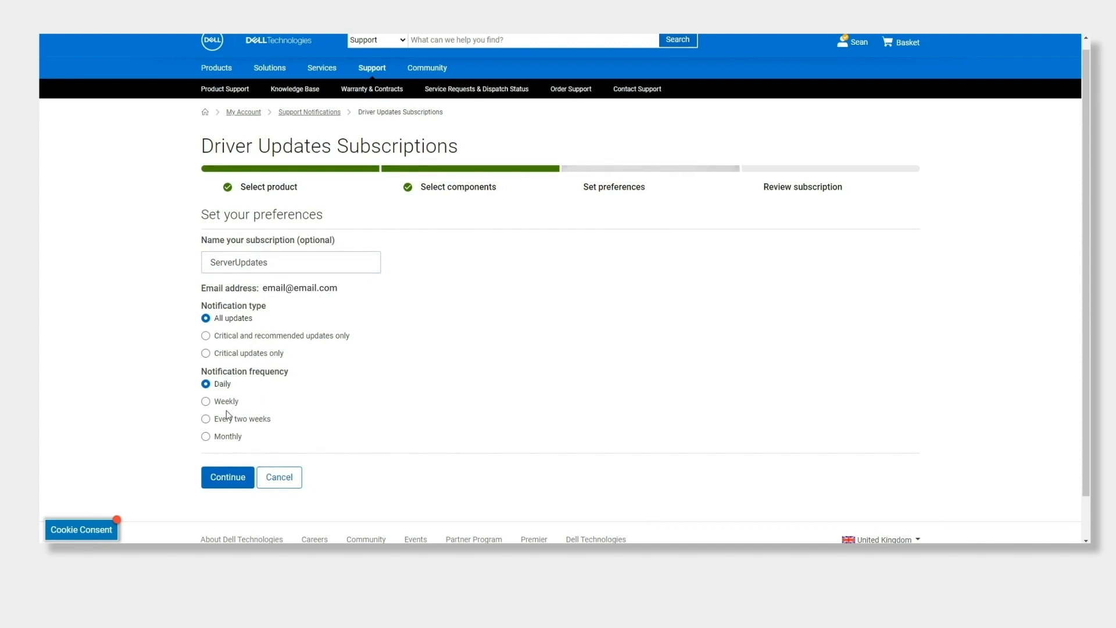
{"action": "mouse_move", "coordinate": [206, 430]}
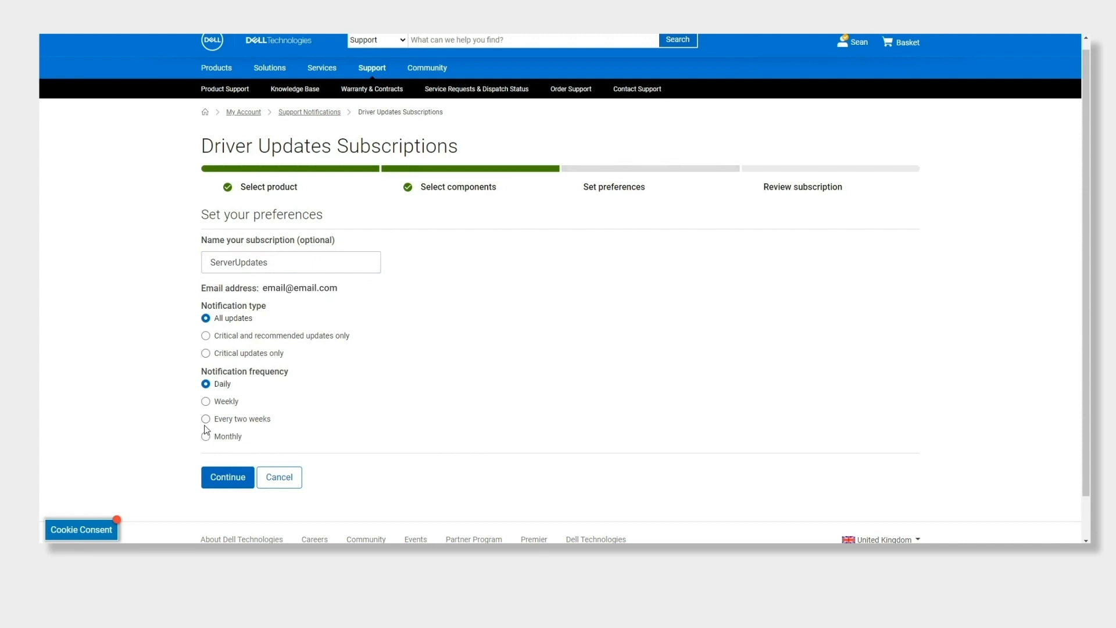
Step: Set notifications to every two weeks and scroll through the subscription review
{"action": "left_click", "coordinate": [227, 477]}
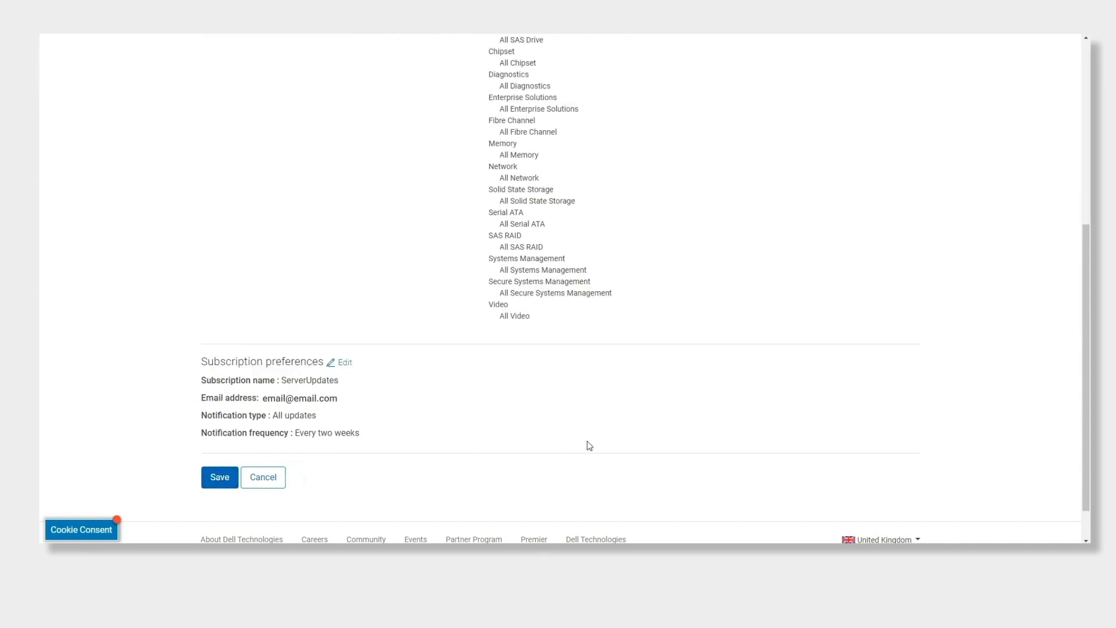
{"action": "scroll", "scroll_direction": "up", "scroll_amount": 3}
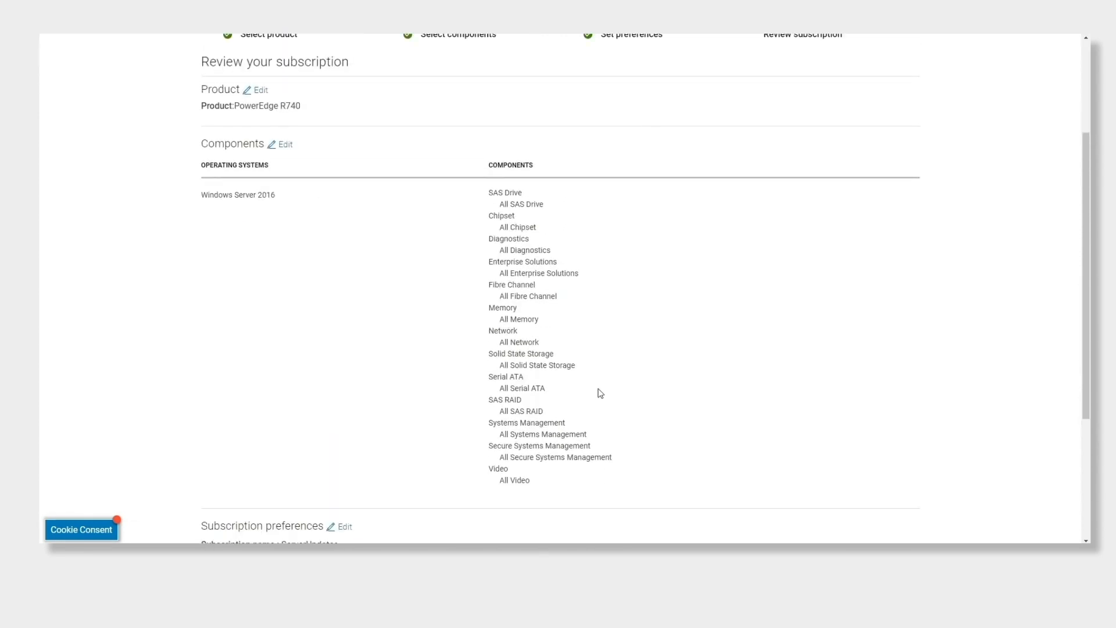
{"action": "scroll", "scroll_direction": "up", "scroll_amount": 3}
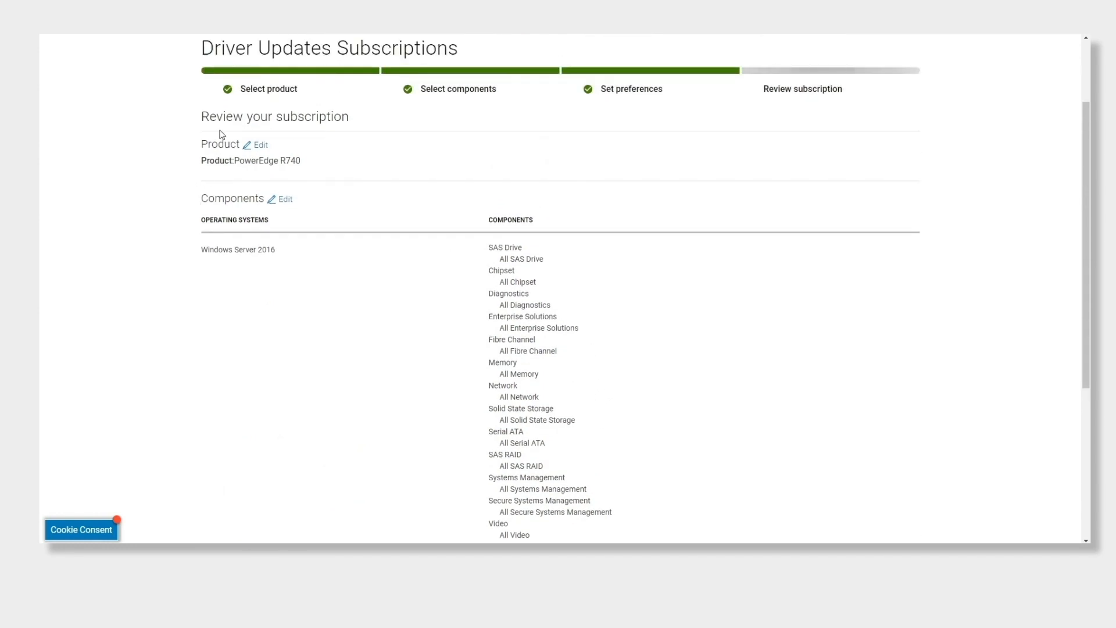
{"action": "mouse_move", "coordinate": [510, 253]}
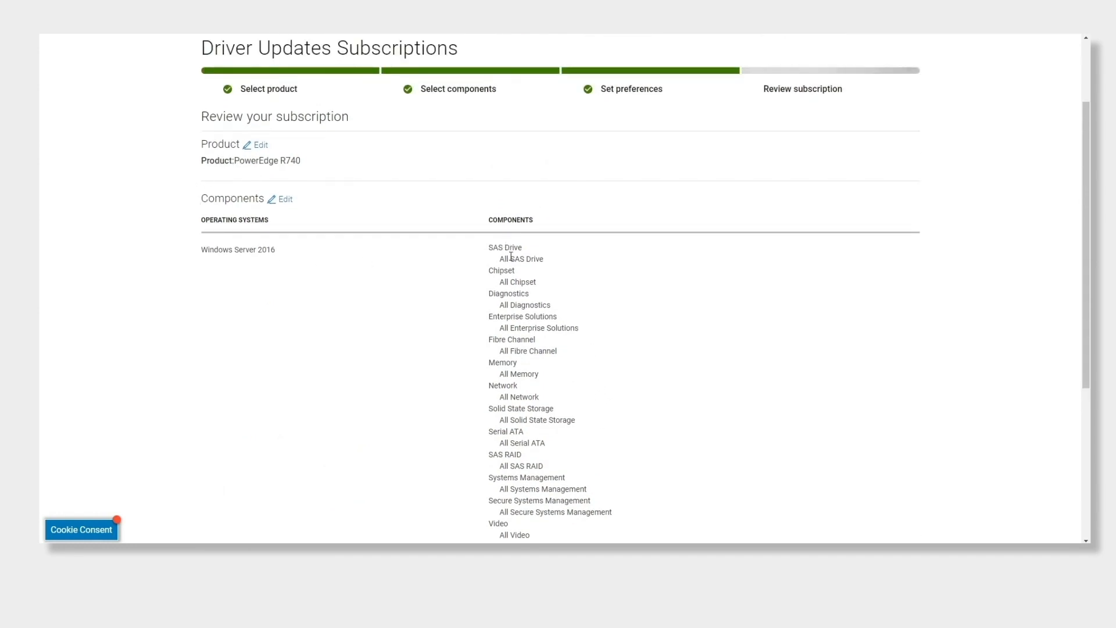
{"action": "scroll", "scroll_direction": "down", "scroll_amount": 3}
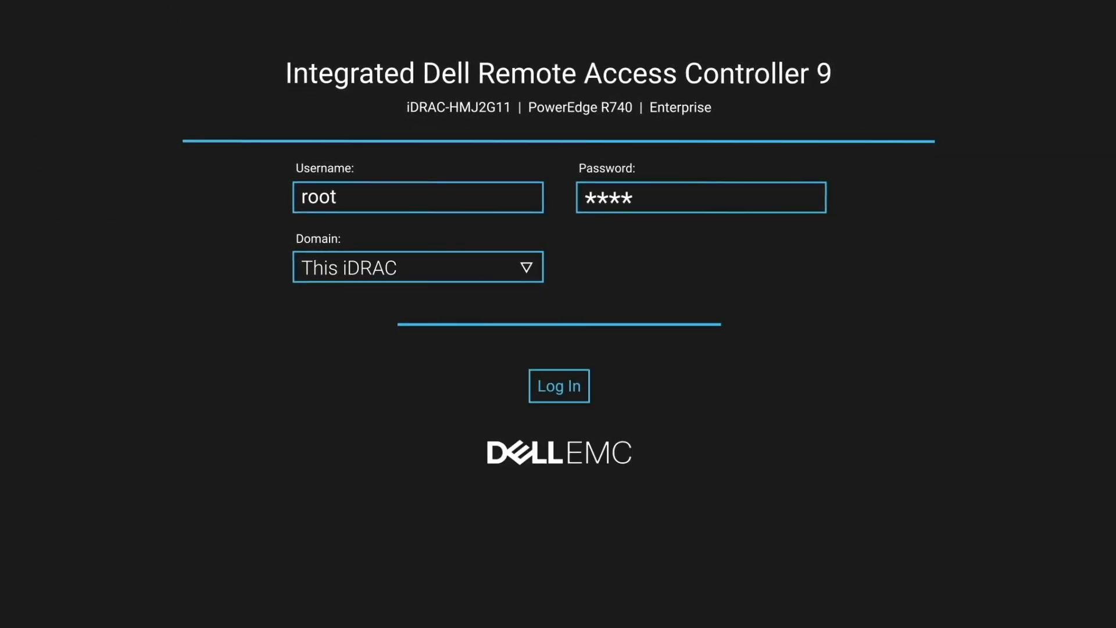
Step: Log in to iDRAC 9 and open Maintenance > System Update > Manual Update
{"action": "left_click", "coordinate": [559, 385]}
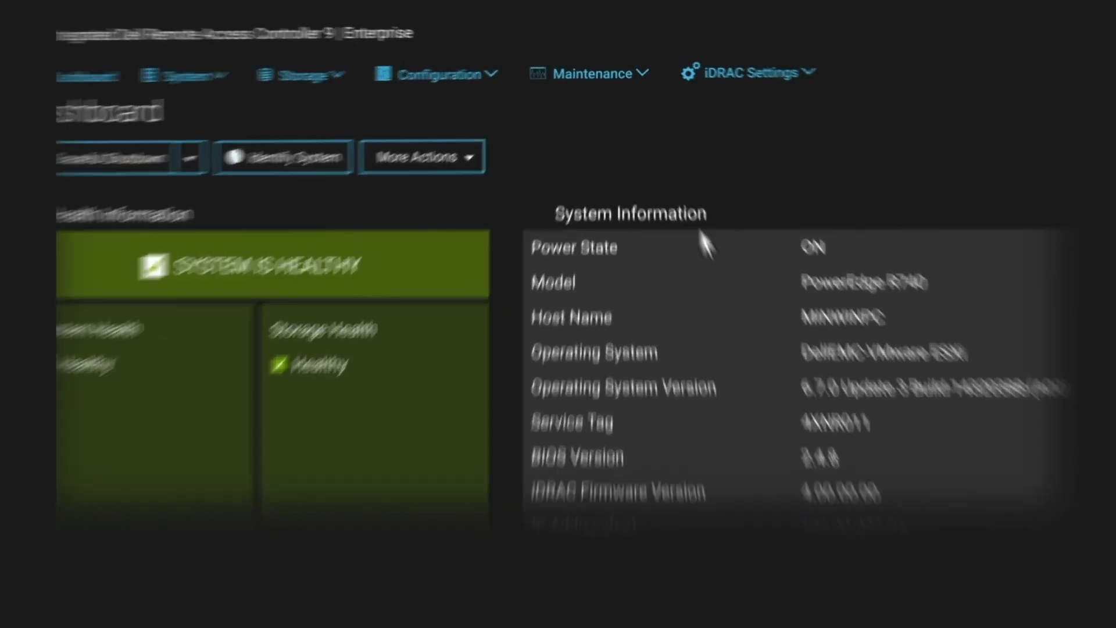
{"action": "left_click", "coordinate": [599, 72]}
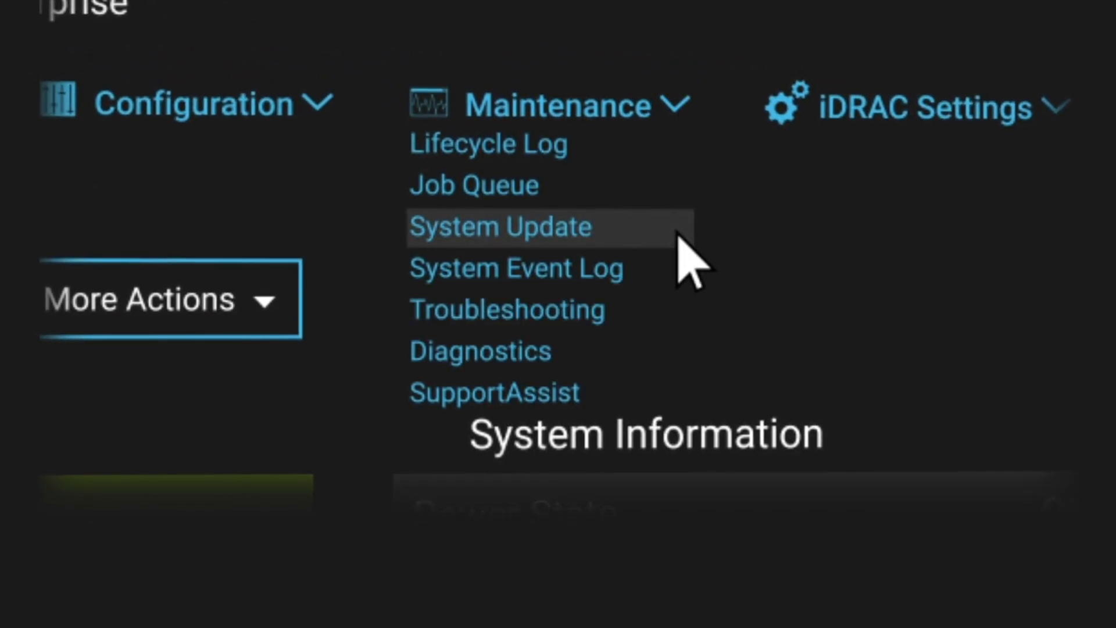
{"action": "left_click", "coordinate": [499, 226]}
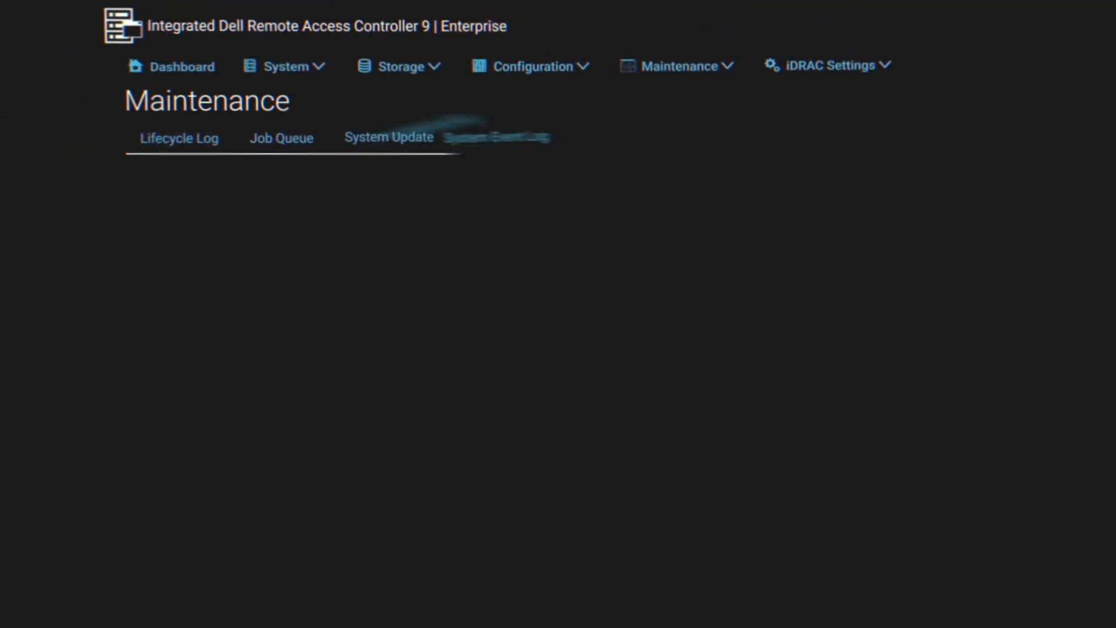
{"action": "left_click", "coordinate": [394, 140]}
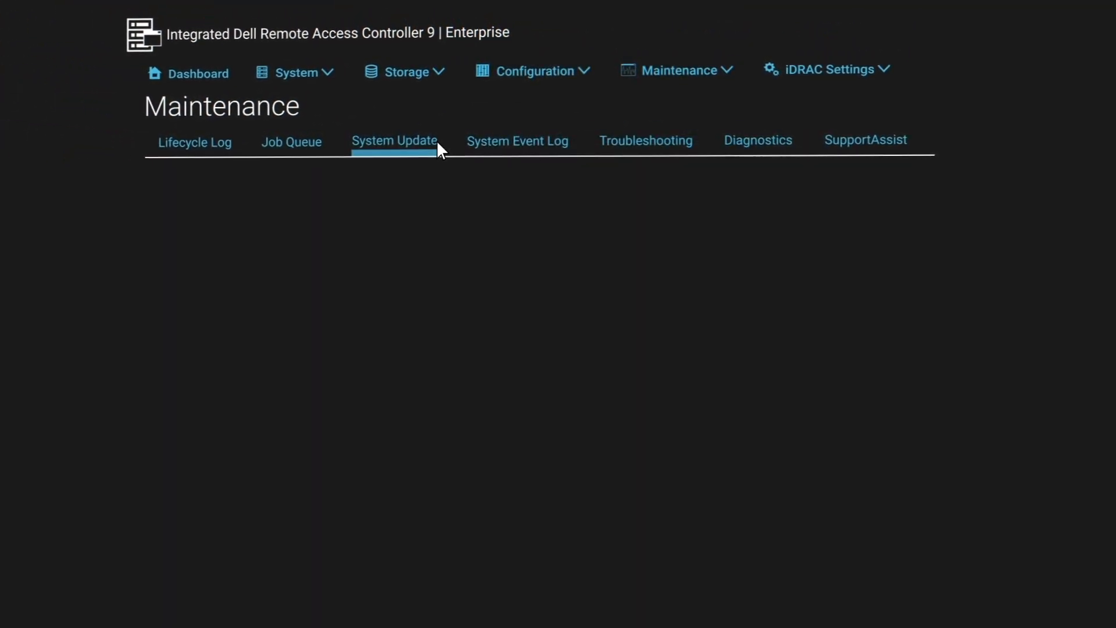
{"action": "left_click", "coordinate": [394, 140]}
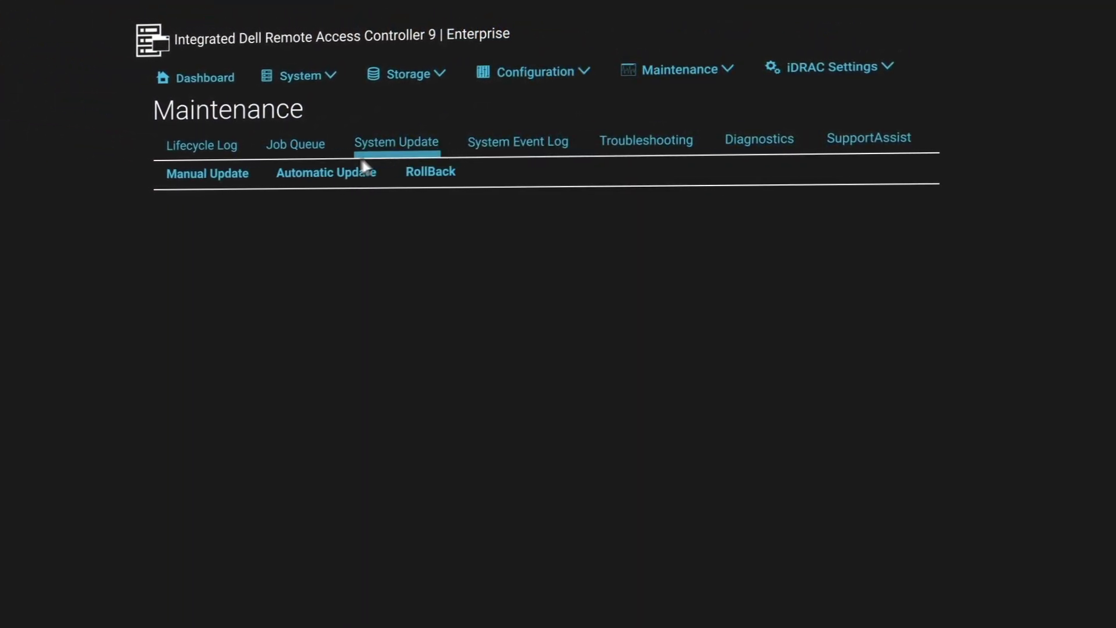
{"action": "left_click", "coordinate": [207, 172]}
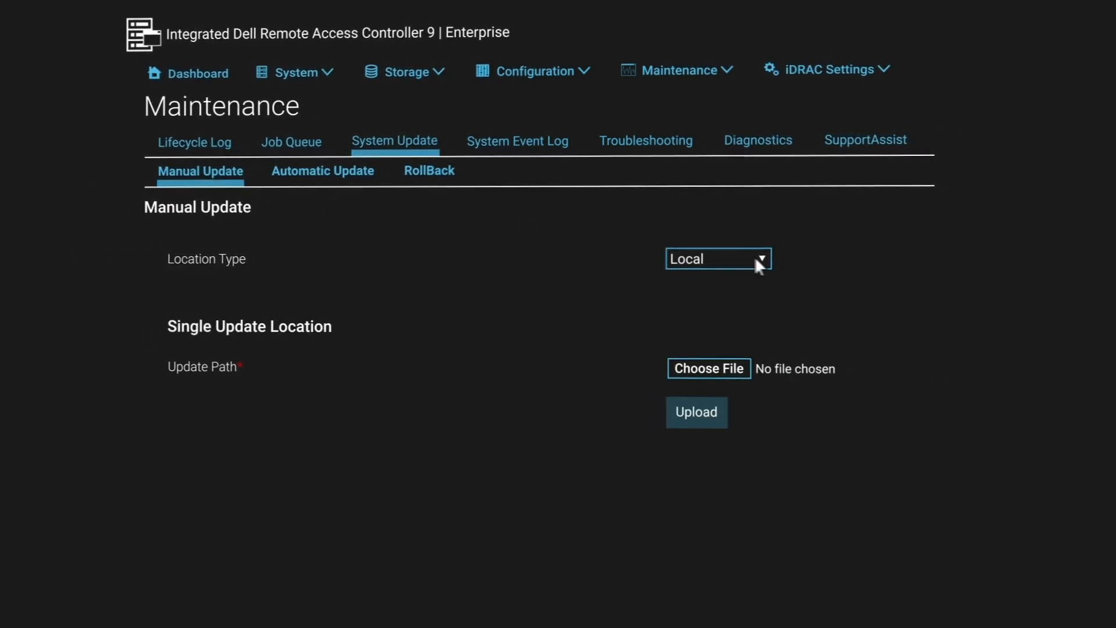
Step: Set the update location type to HTTPS with address downloads.dell.com
{"action": "left_click", "coordinate": [717, 258]}
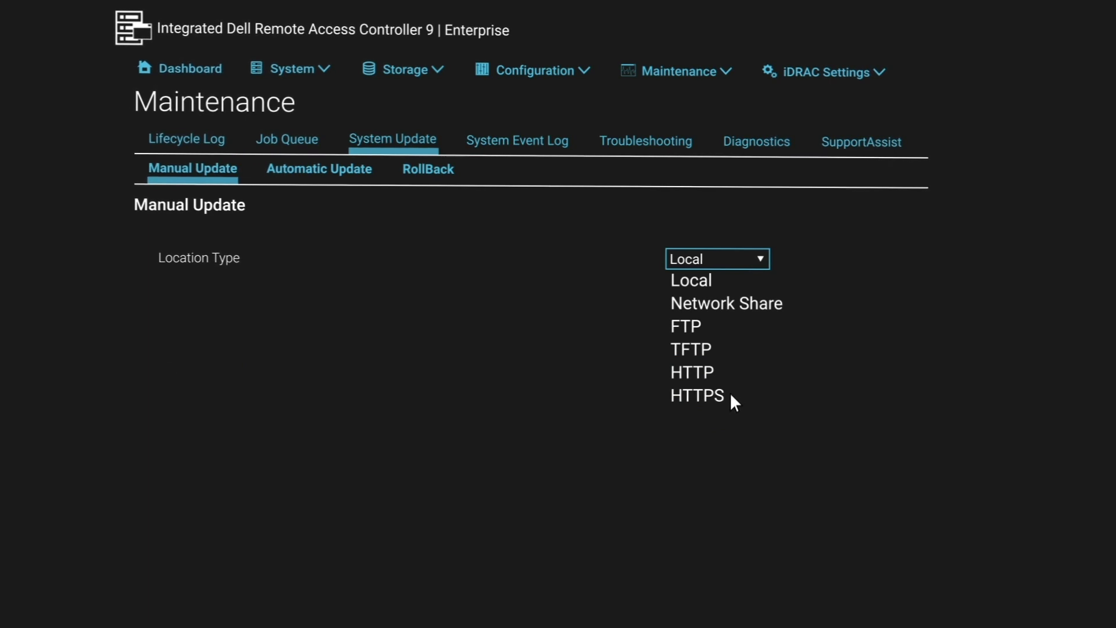
{"action": "left_click", "coordinate": [696, 395]}
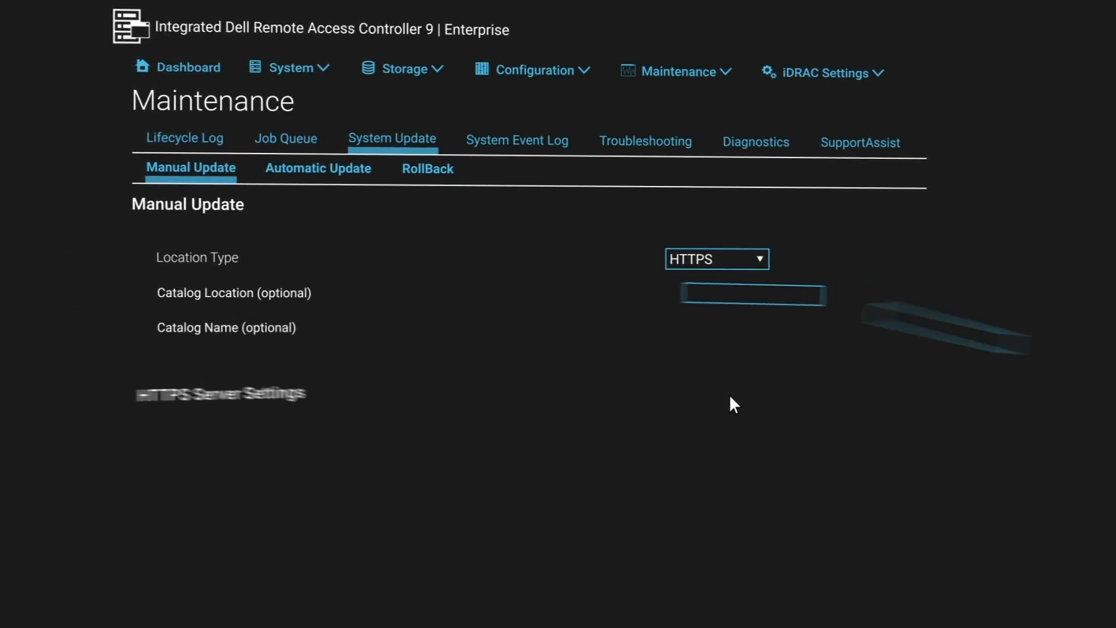
{"action": "type", "text": "downloads.dell.com"}
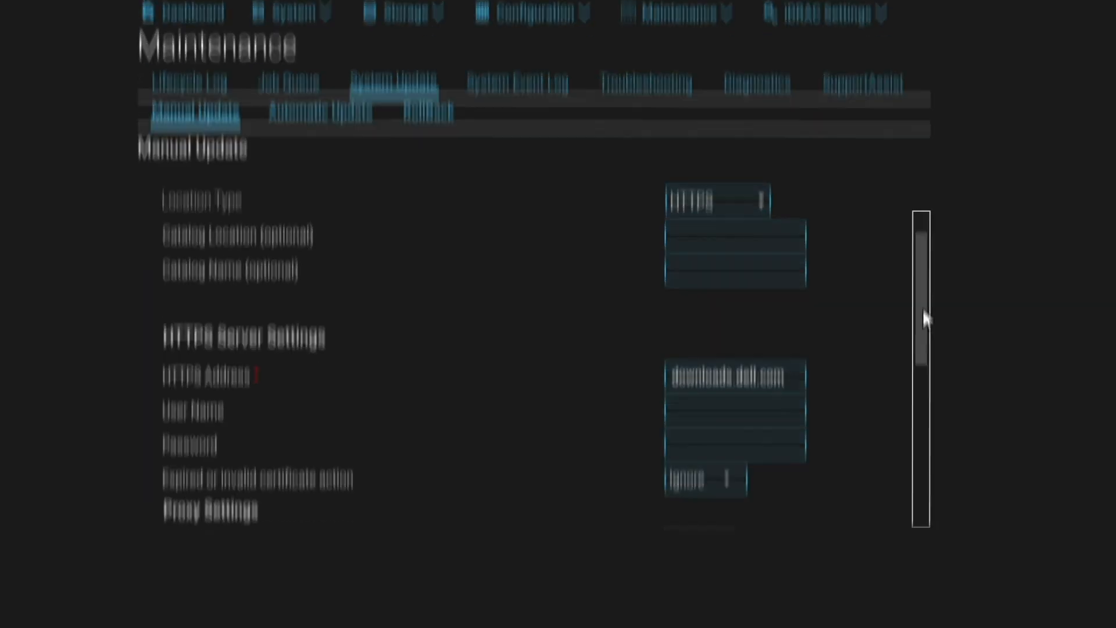
Step: Check downloads.dell.com for updates, listing three available packages
{"action": "scroll", "scroll_direction": "down", "scroll_amount": 3}
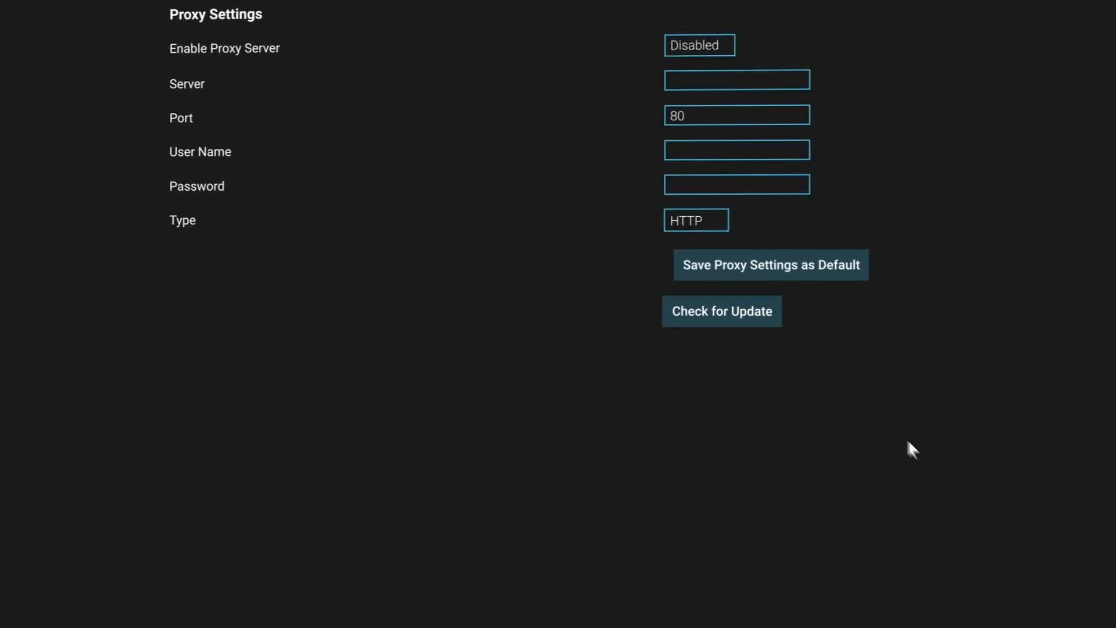
{"action": "left_click", "coordinate": [721, 311]}
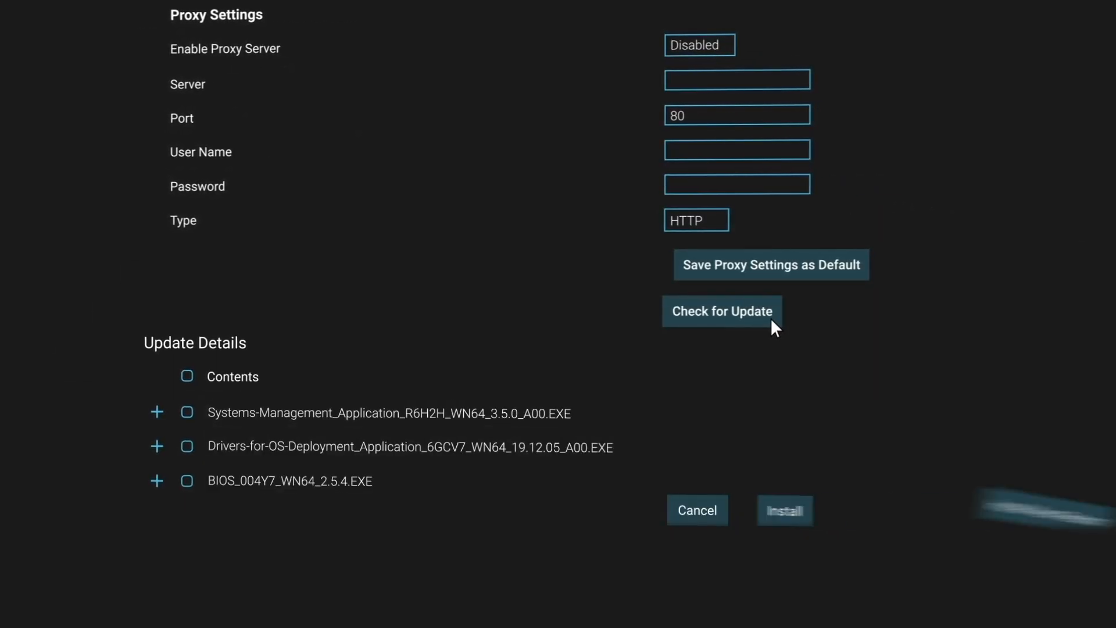
{"action": "left_click", "coordinate": [186, 377]}
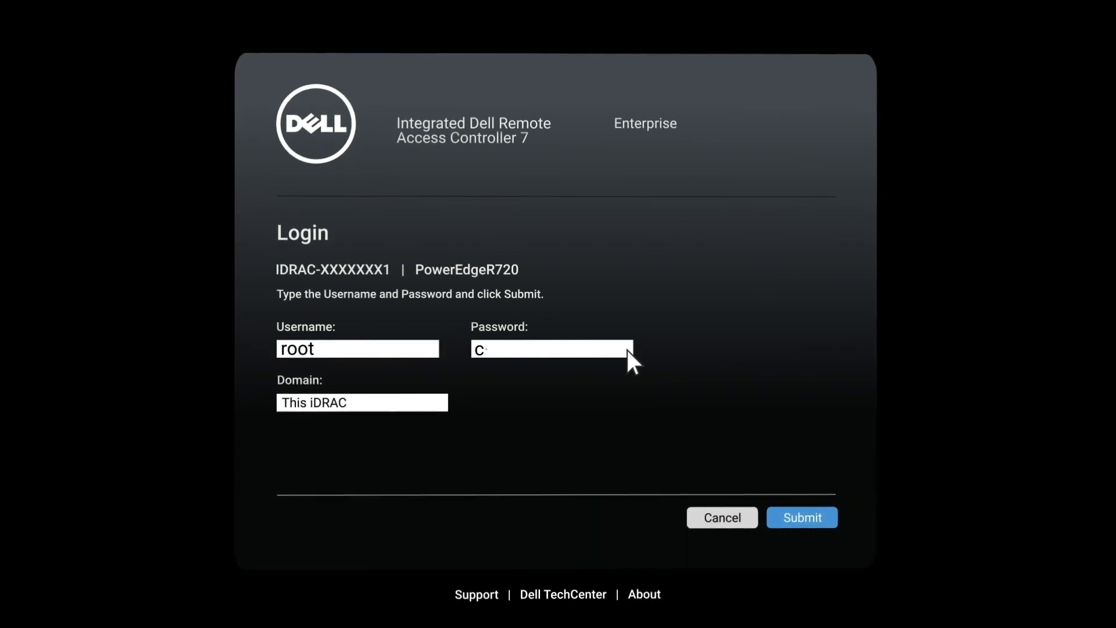
Step: Sign in to the PowerEdge R720's iDRAC 7 as user 'alvin'
{"action": "type", "text": "alvin"}
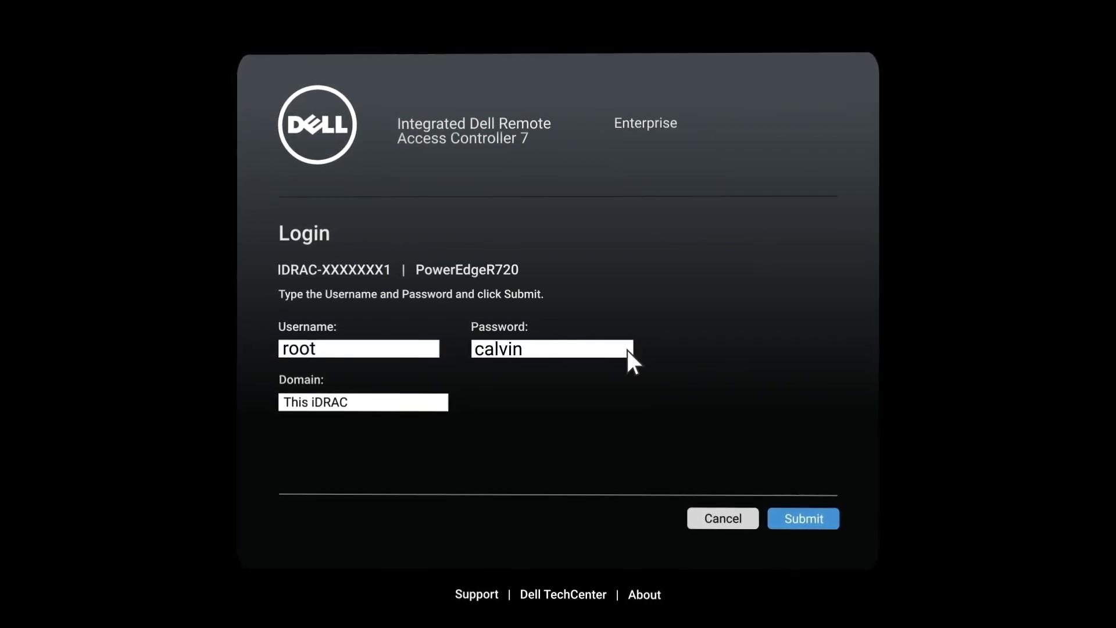
{"action": "mouse_move", "coordinate": [833, 537]}
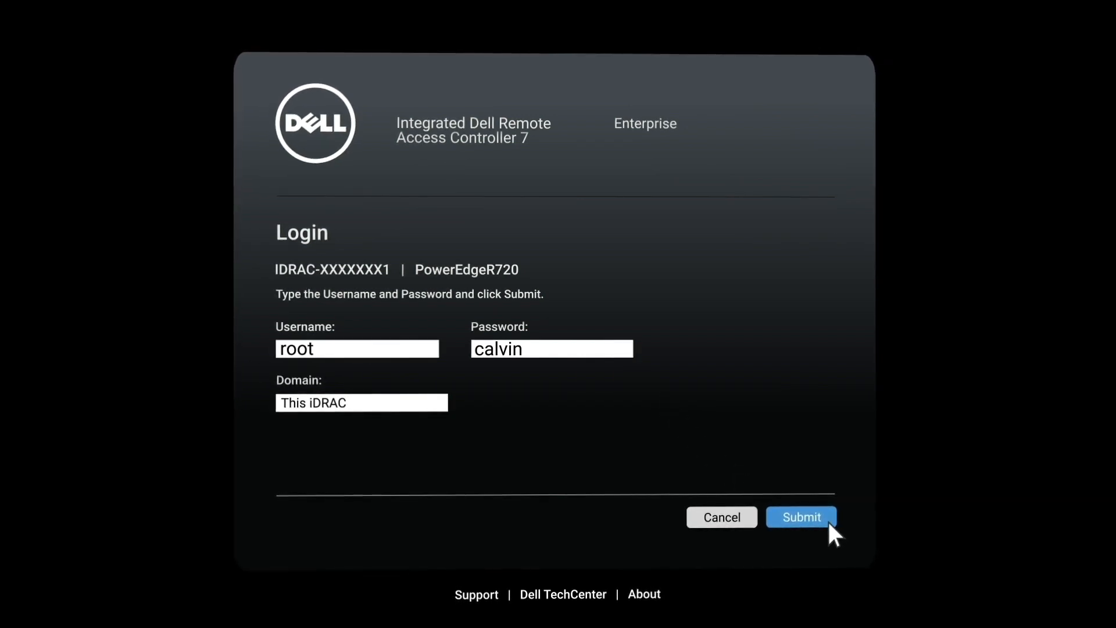
{"action": "left_click", "coordinate": [800, 517]}
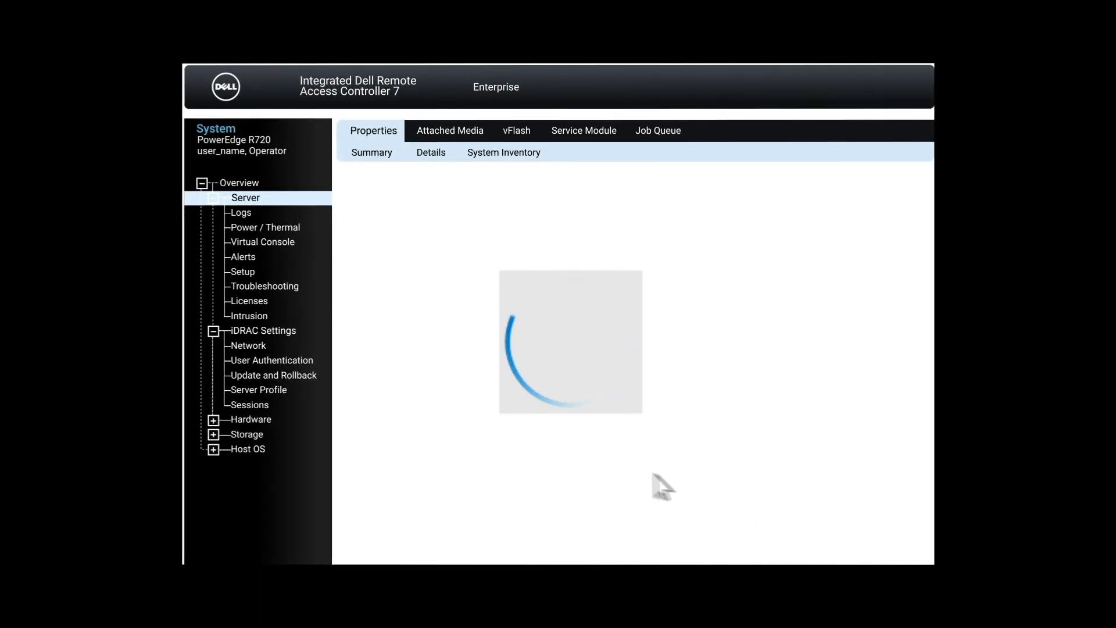
Step: Open Update and Rollback's single update form and choose HTTPS as the file location
{"action": "left_click", "coordinate": [272, 375]}
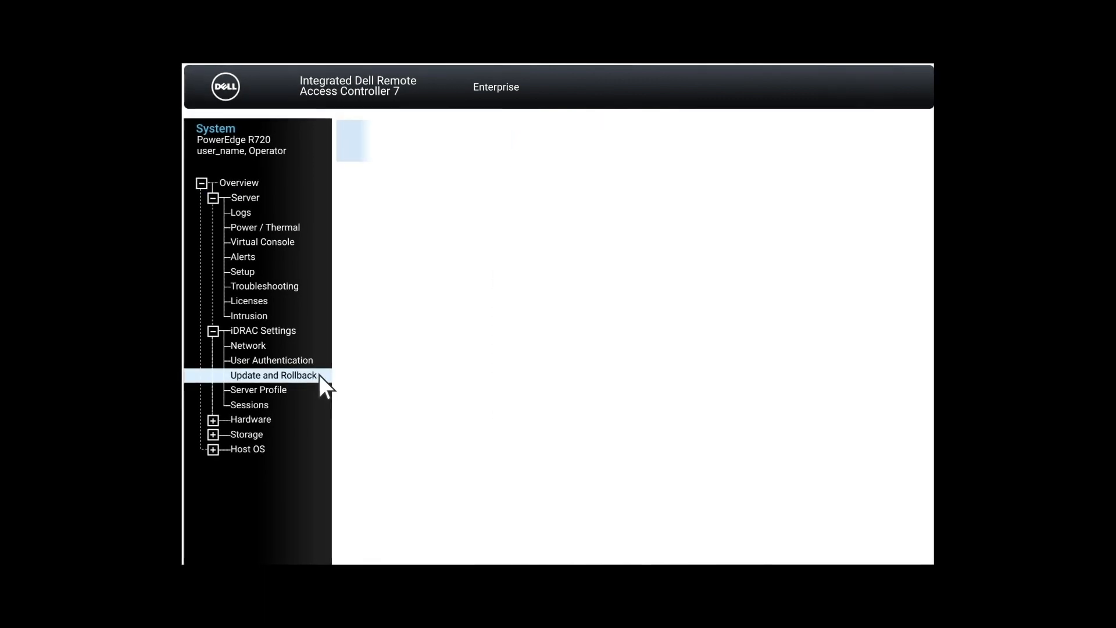
{"action": "left_click", "coordinate": [273, 375]}
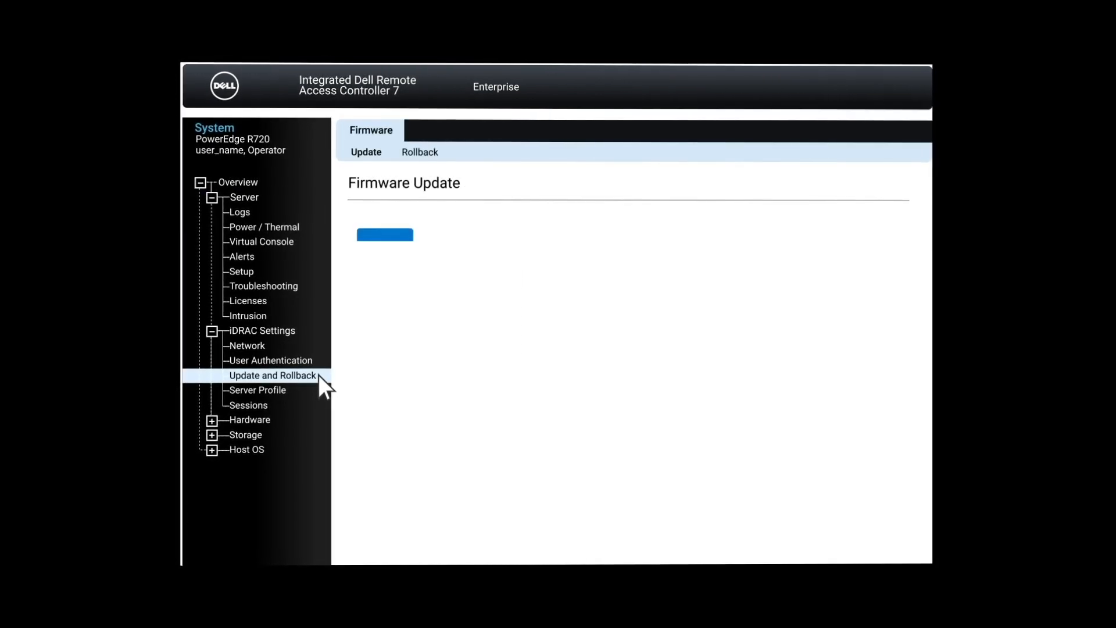
{"action": "left_click", "coordinate": [384, 235]}
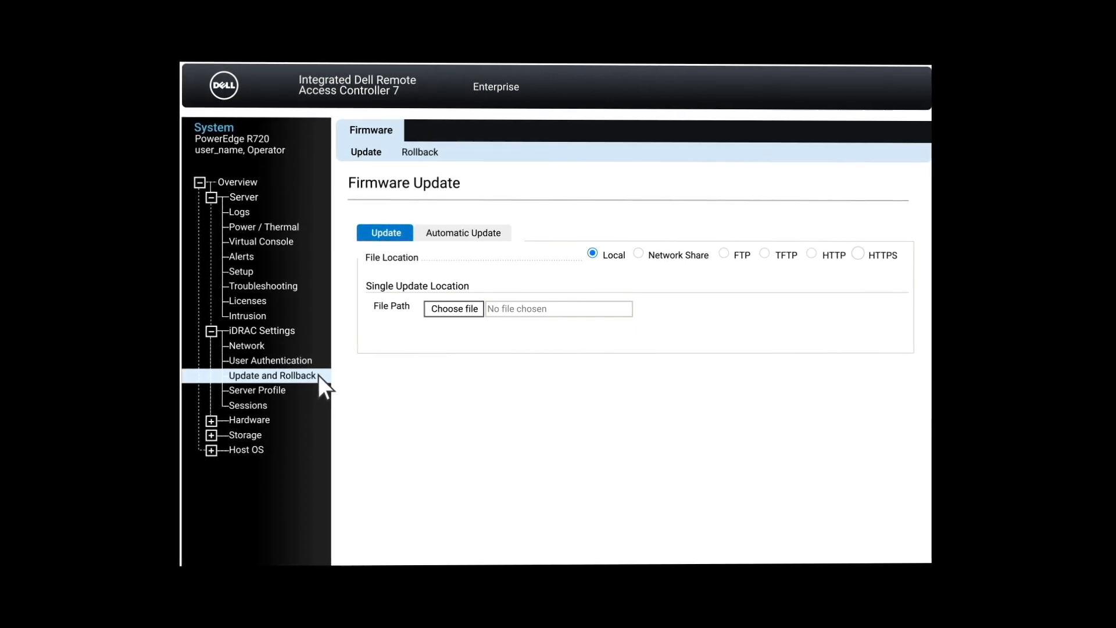
{"action": "left_click", "coordinate": [859, 254]}
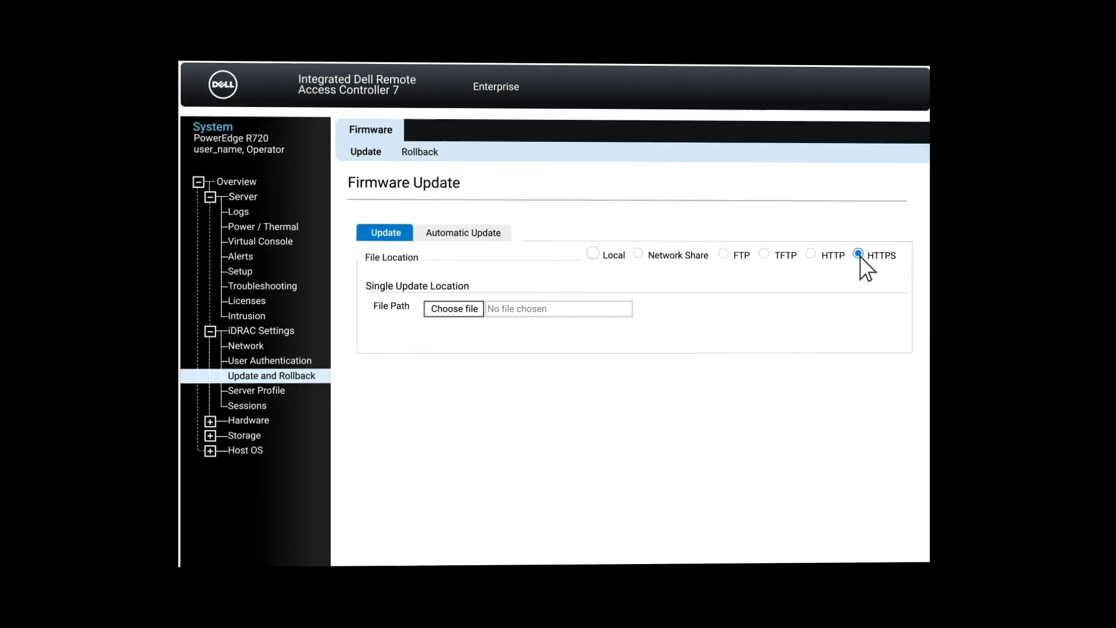
{"action": "left_click", "coordinate": [859, 254]}
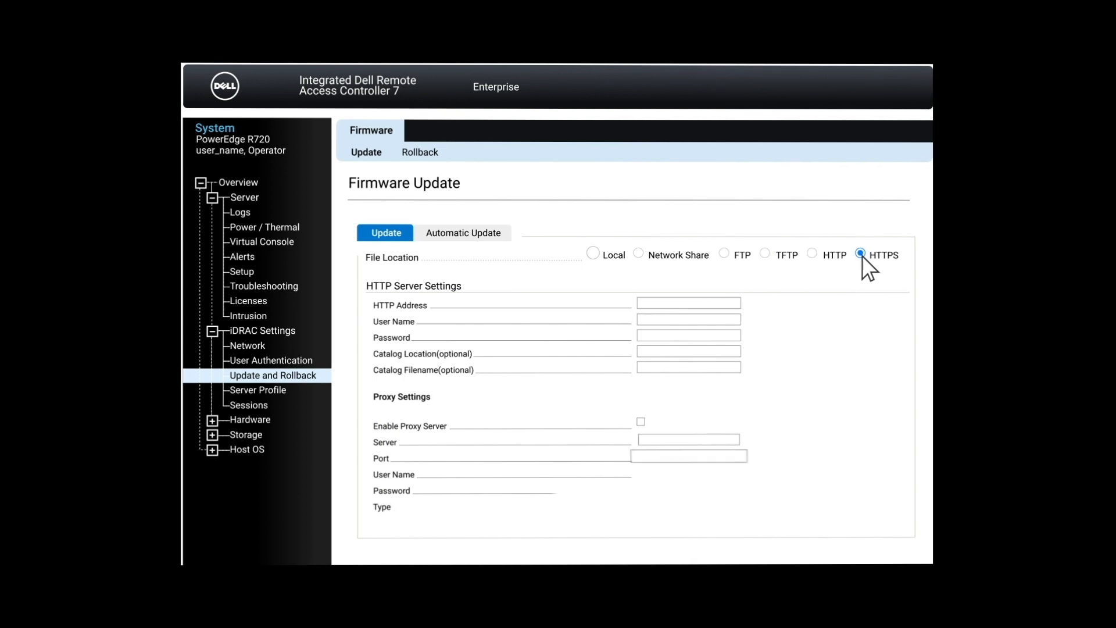
{"action": "left_click", "coordinate": [860, 255]}
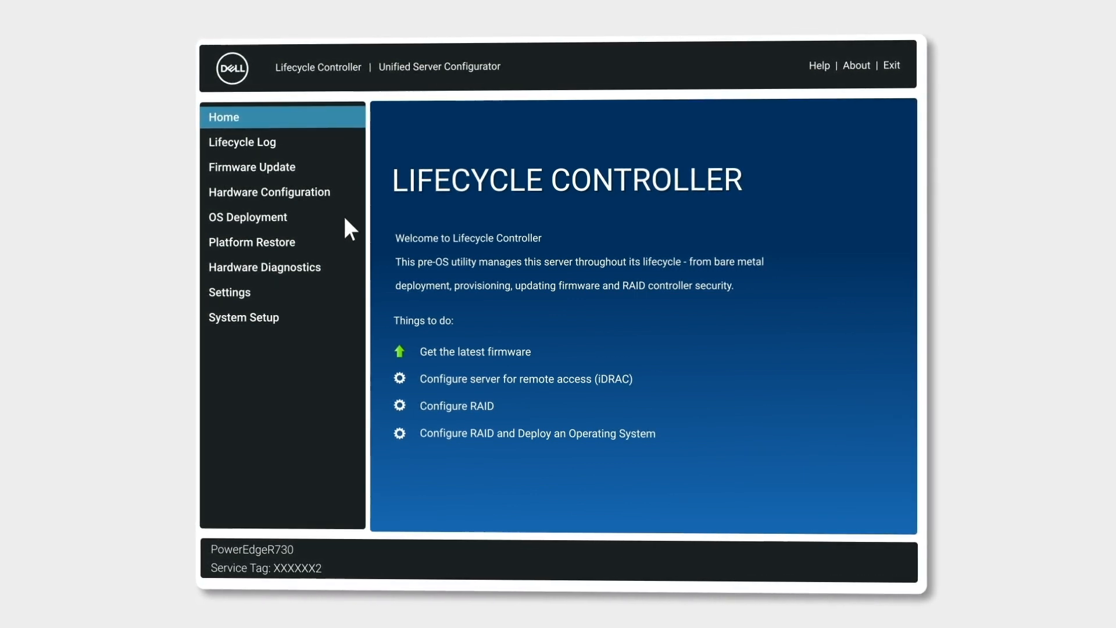
{"action": "mouse_move", "coordinate": [348, 278]}
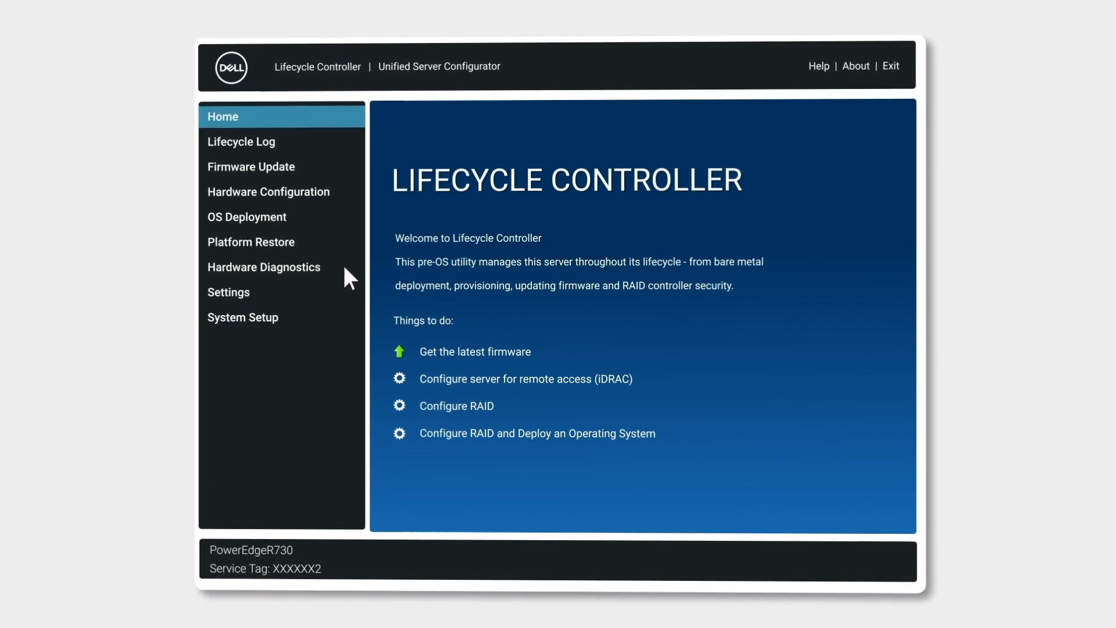
{"action": "mouse_move", "coordinate": [350, 175]}
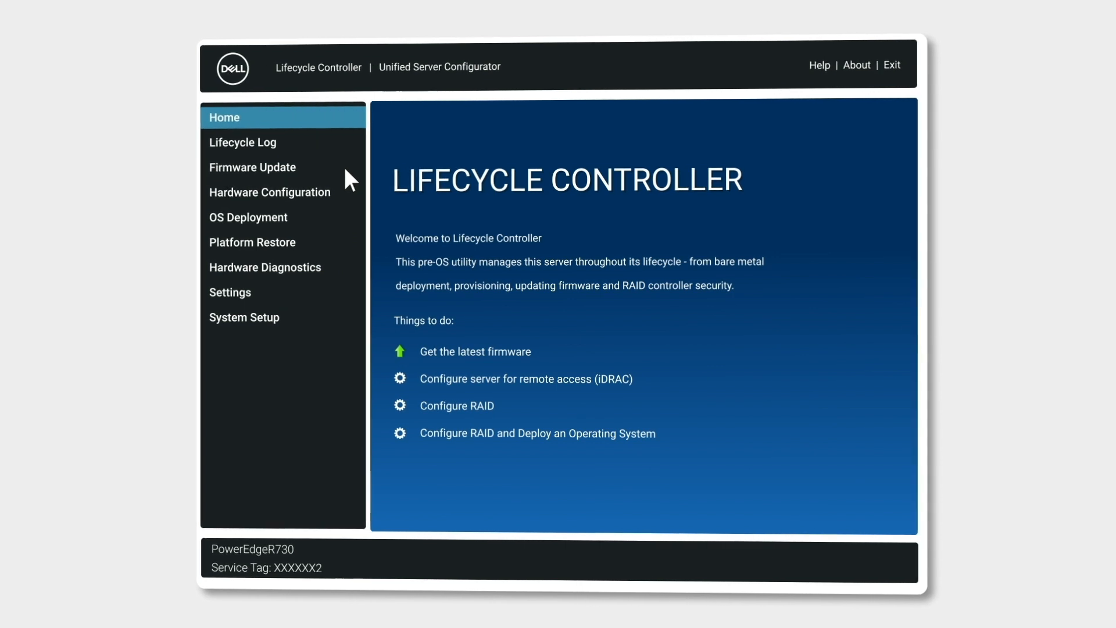
Step: Launch the Firmware Update wizard with FTP Server as the repository and continue
{"action": "left_click", "coordinate": [252, 168]}
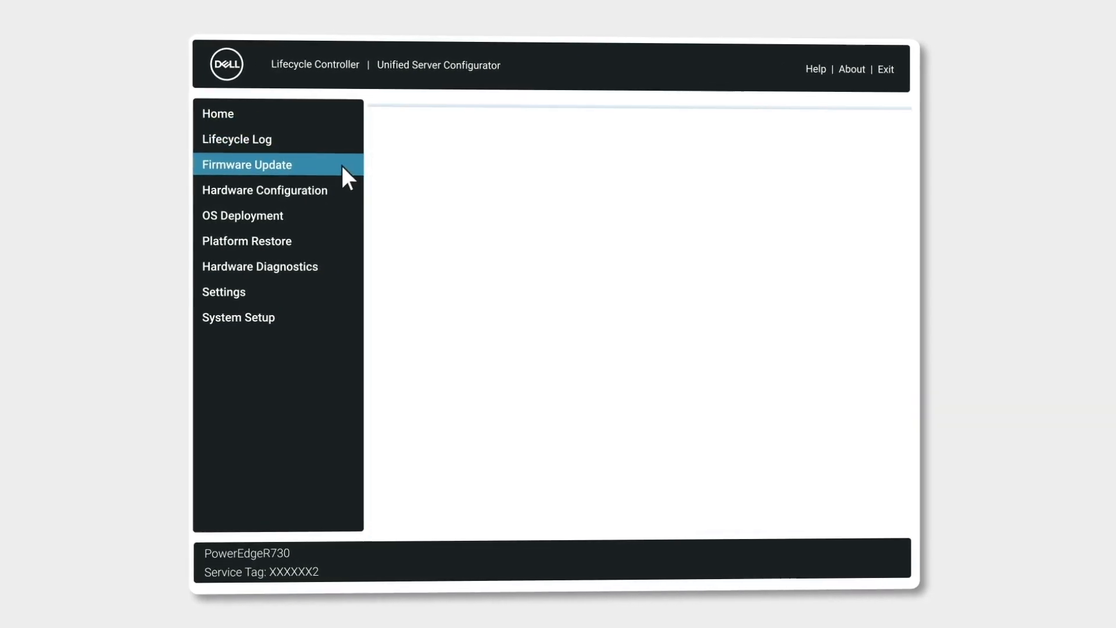
{"action": "left_click", "coordinate": [247, 164]}
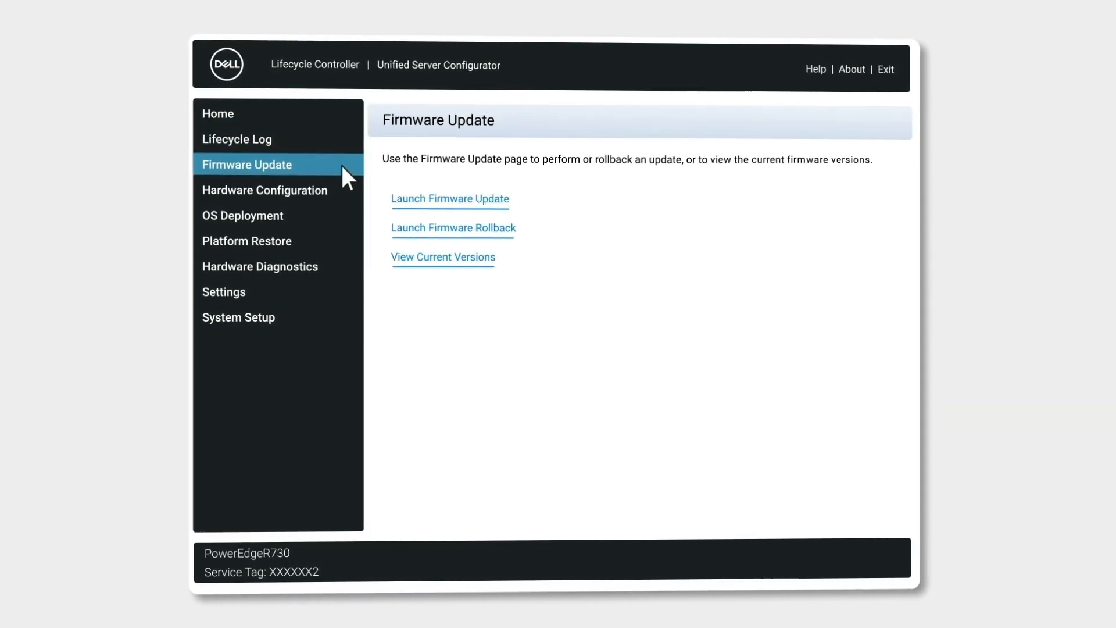
{"action": "mouse_move", "coordinate": [514, 217]}
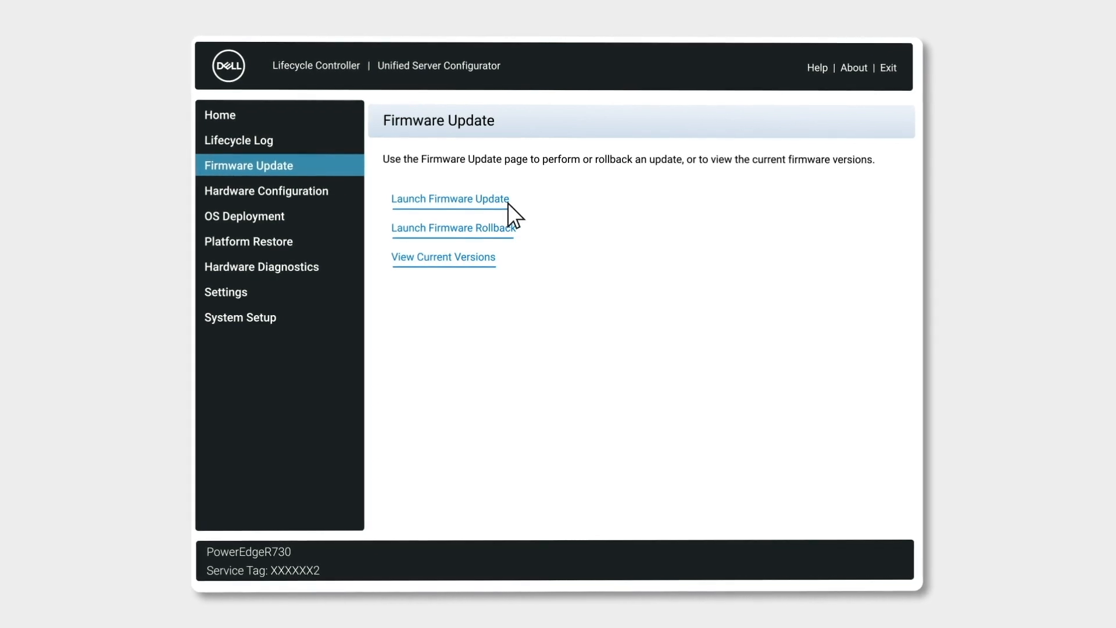
{"action": "left_click", "coordinate": [450, 199]}
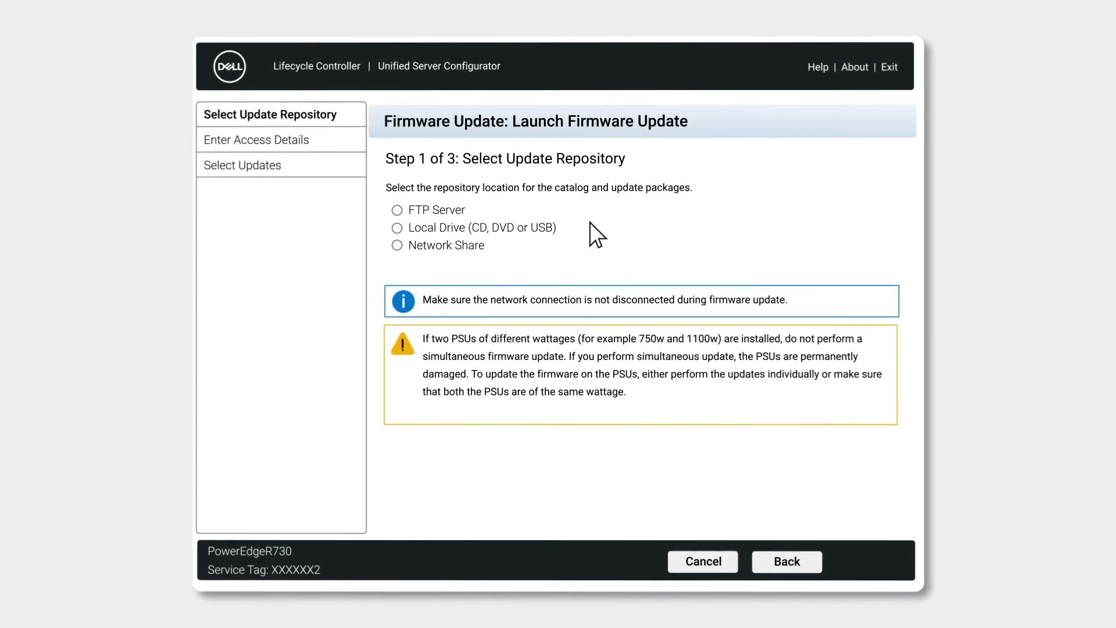
{"action": "left_click", "coordinate": [397, 209]}
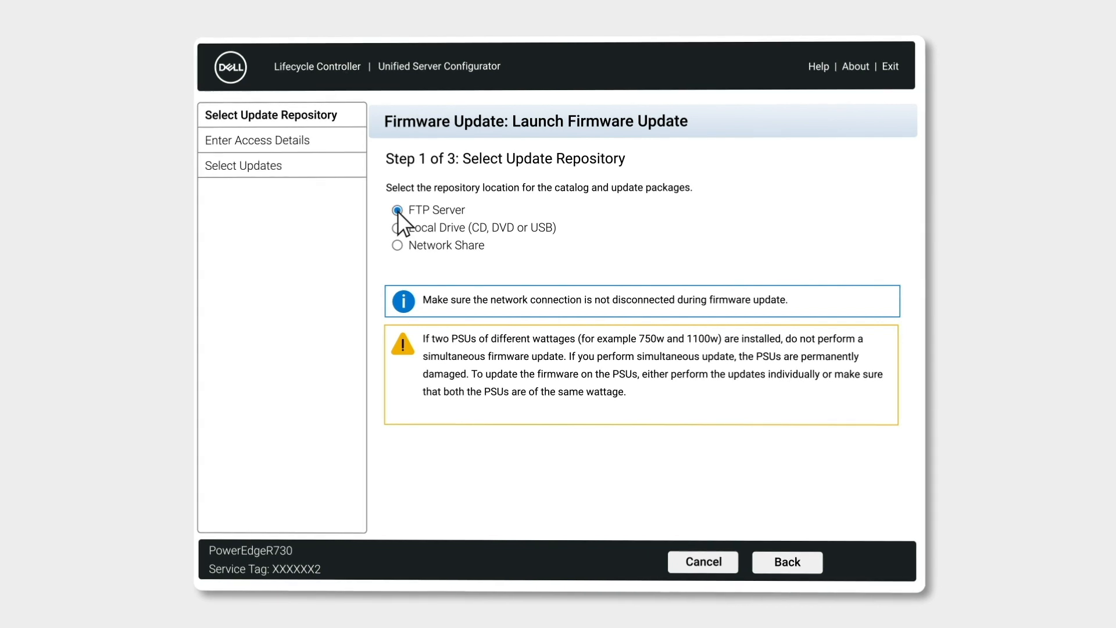
{"action": "left_click", "coordinate": [396, 211]}
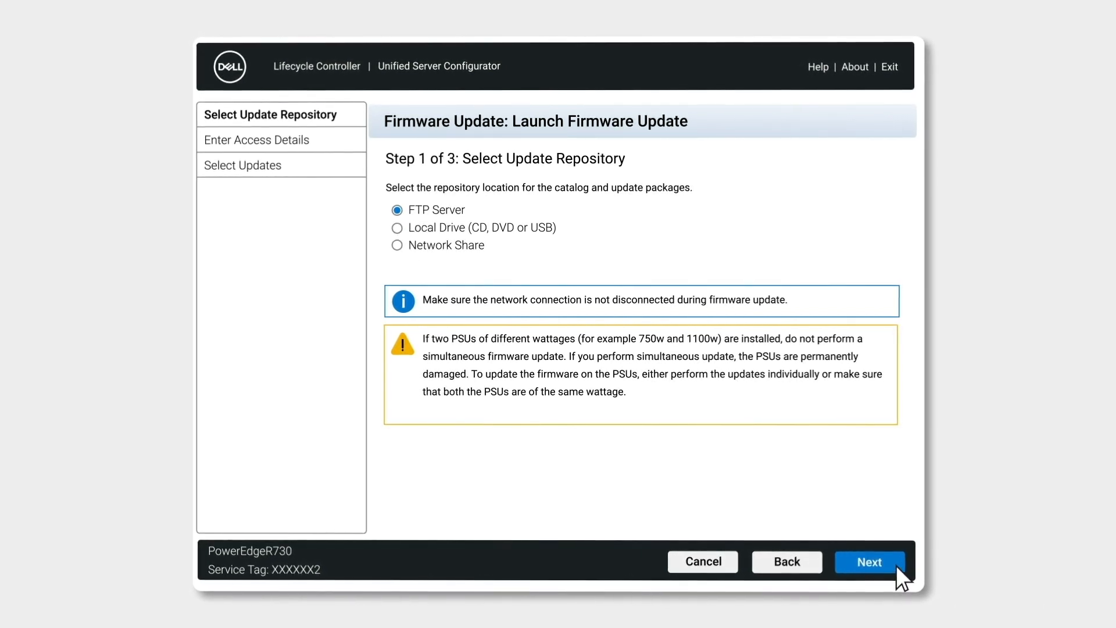
{"action": "left_click", "coordinate": [867, 561]}
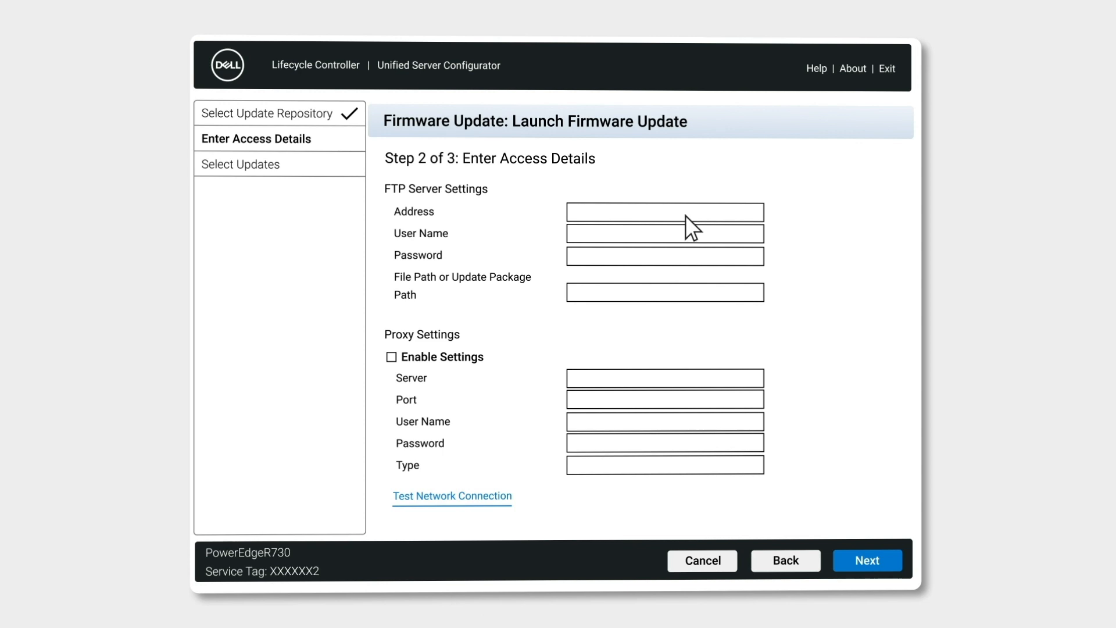
Step: Enter ftp.dell.com as the address, pass the network connection test, and continue
{"action": "type", "text": "ftp."}
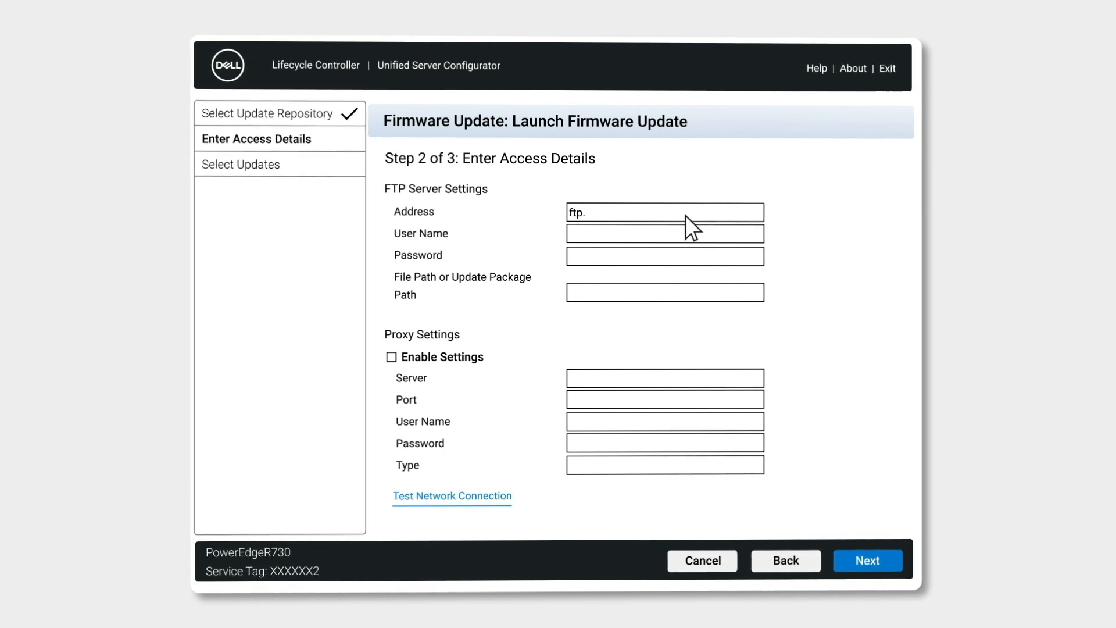
{"action": "type", "text": "dell.com"}
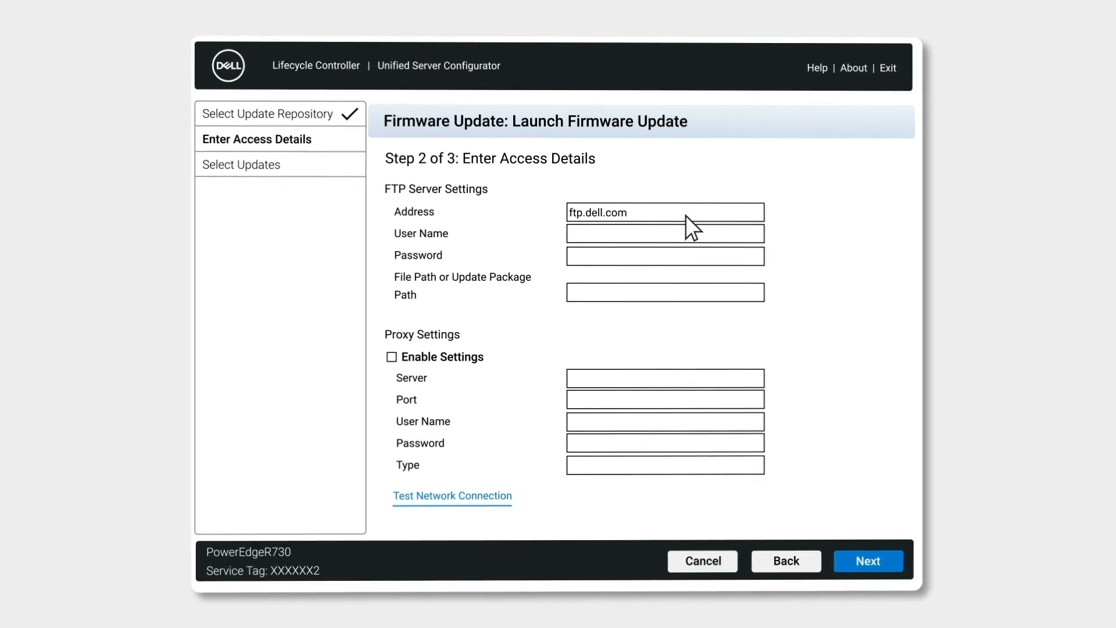
{"action": "mouse_move", "coordinate": [510, 505]}
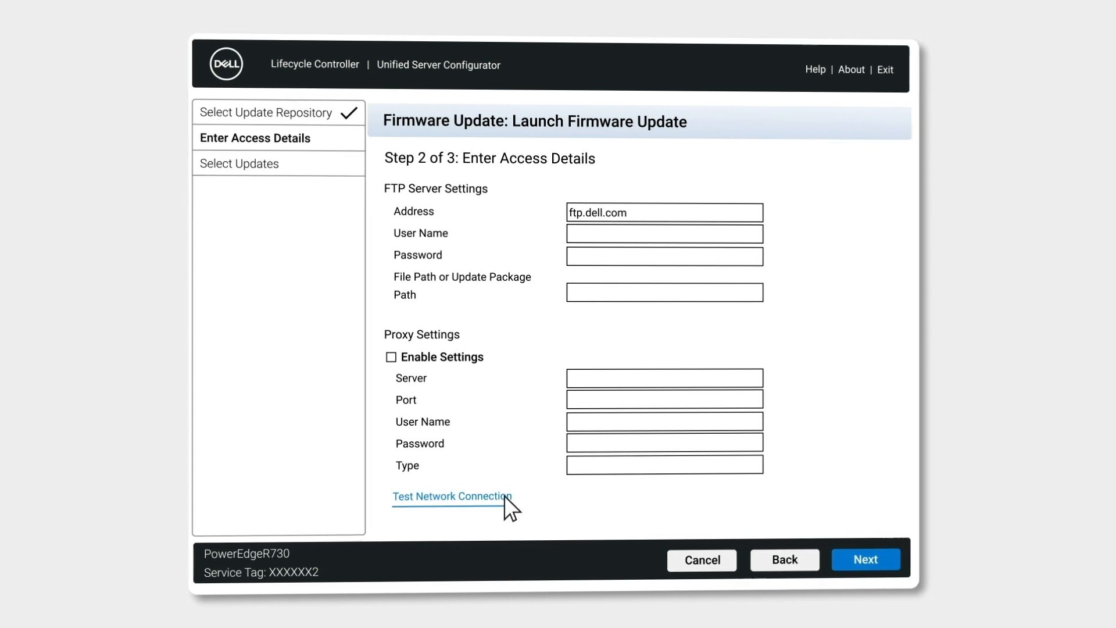
{"action": "left_click", "coordinate": [452, 496]}
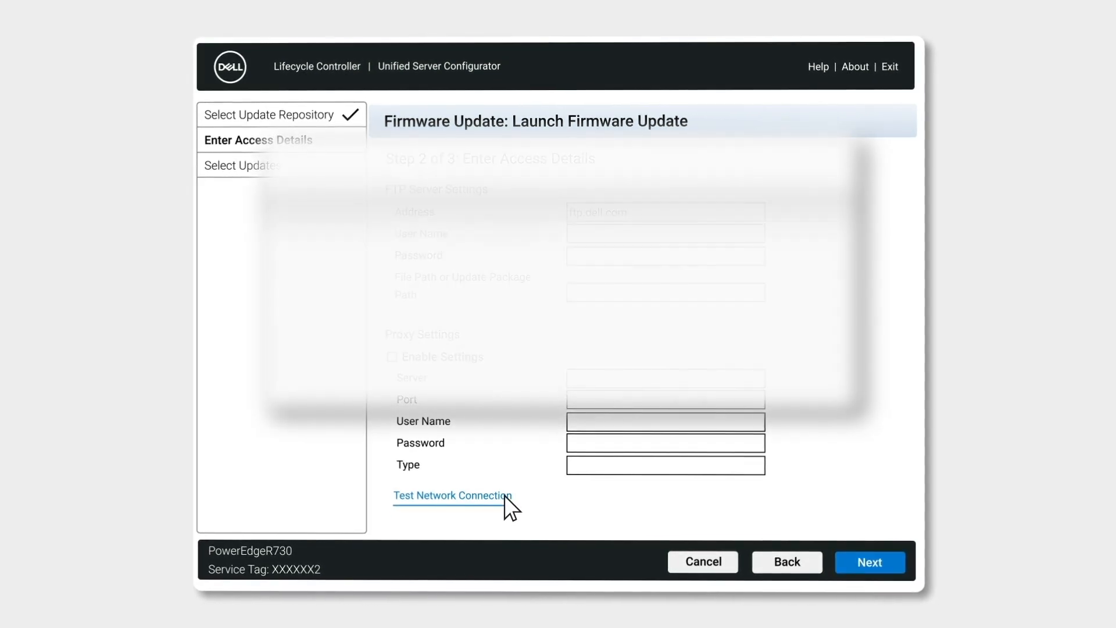
{"action": "left_click", "coordinate": [453, 496]}
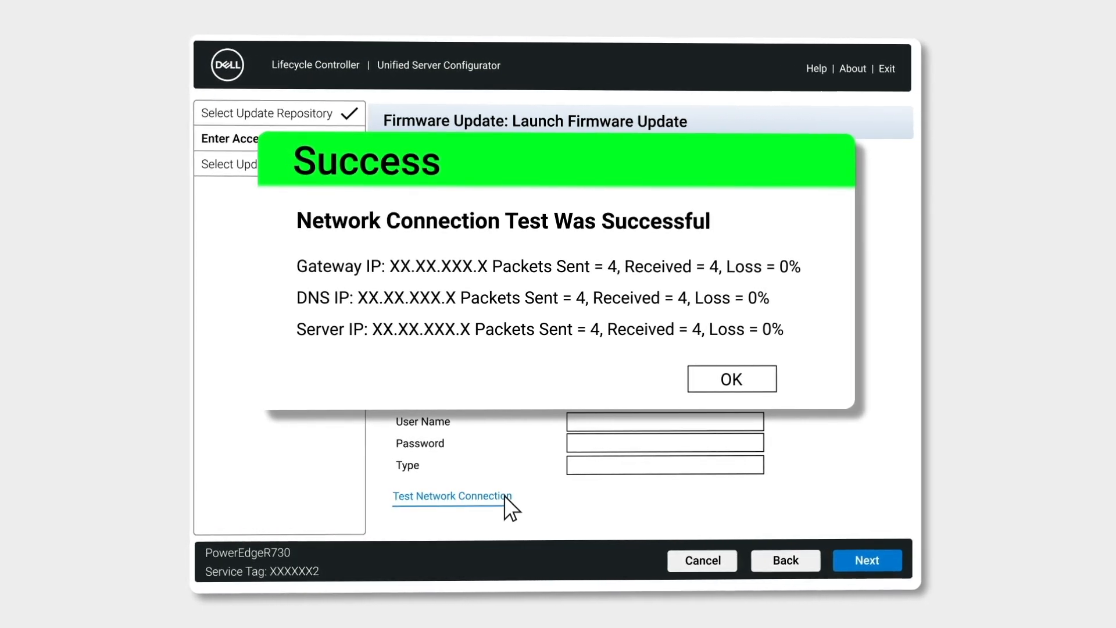
{"action": "left_click", "coordinate": [732, 378]}
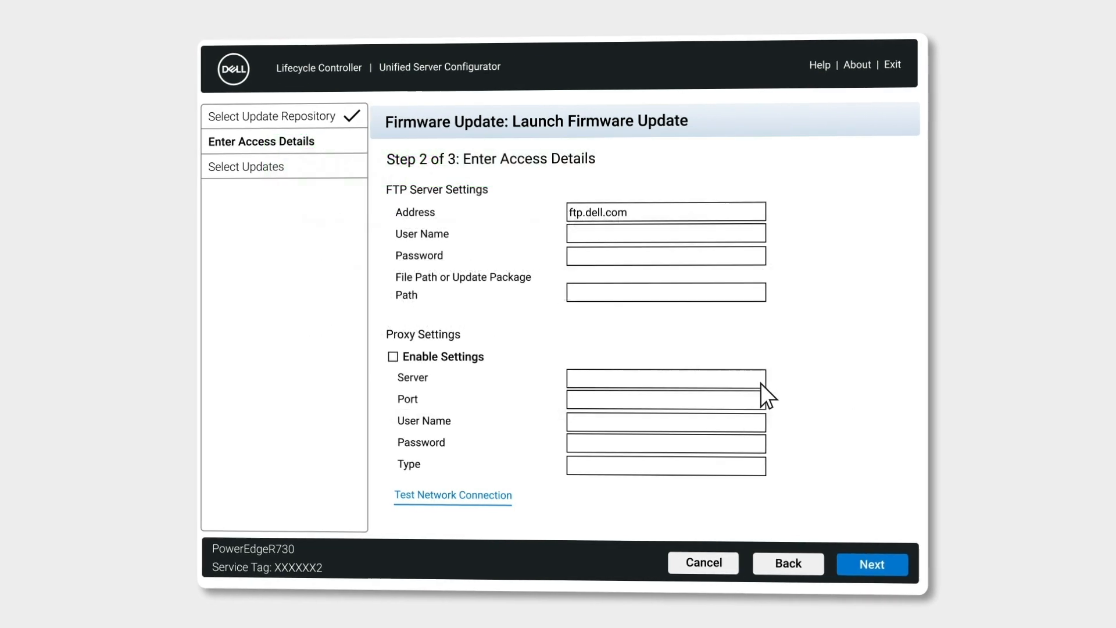
{"action": "mouse_move", "coordinate": [872, 563]}
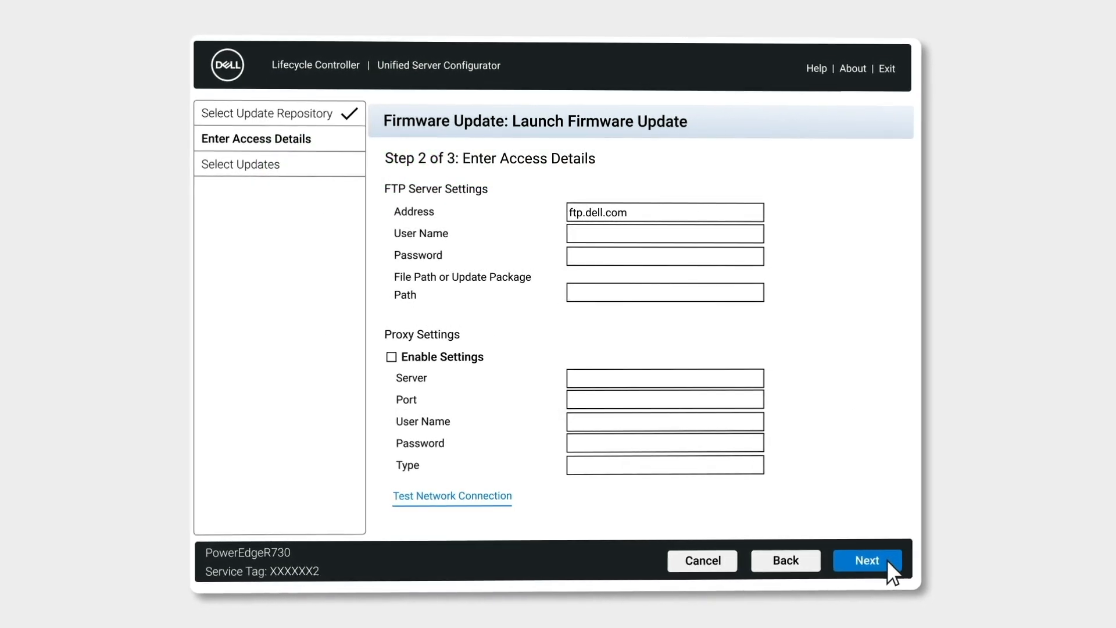
{"action": "left_click", "coordinate": [867, 561]}
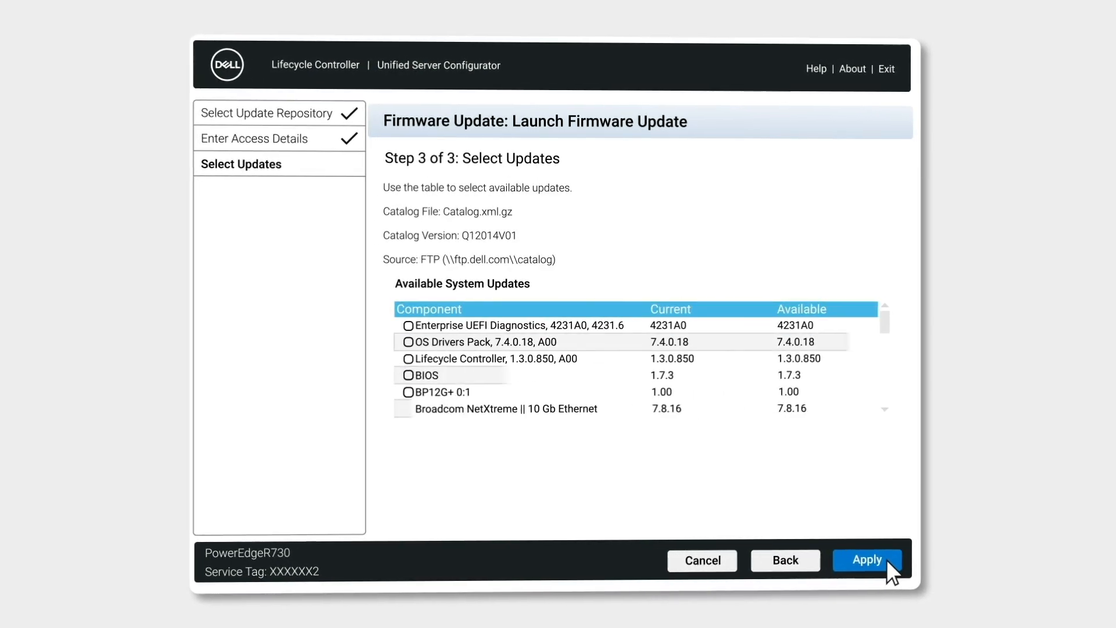
Step: Apply the available system updates listed from ftp.dell.com
{"action": "left_click", "coordinate": [868, 561]}
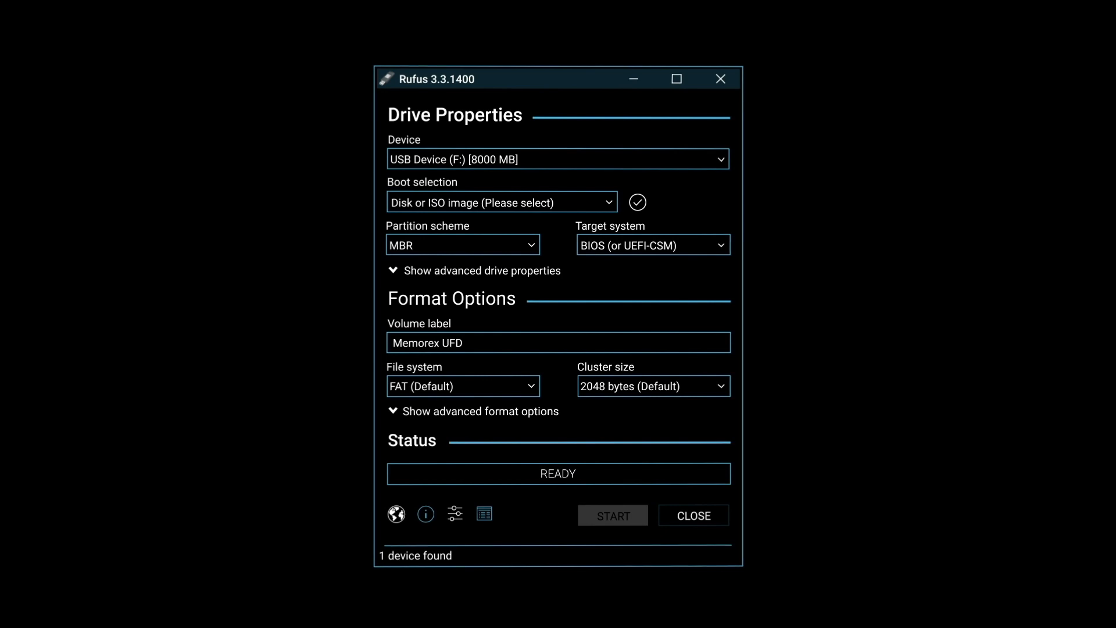
{"action": "mouse_move", "coordinate": [727, 171]}
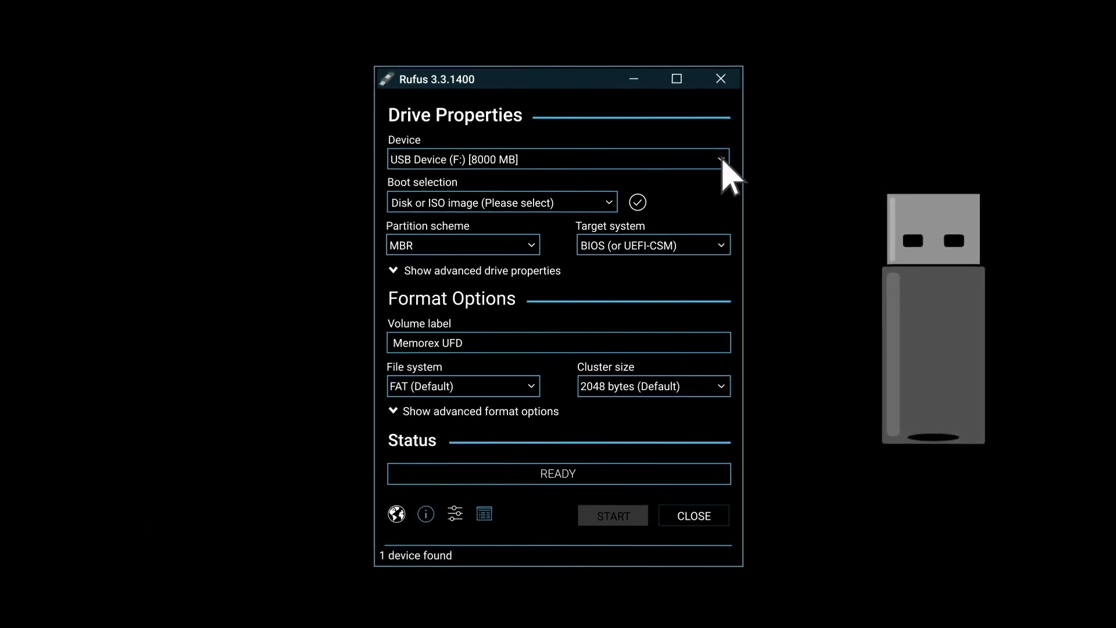
{"action": "mouse_move", "coordinate": [616, 213]}
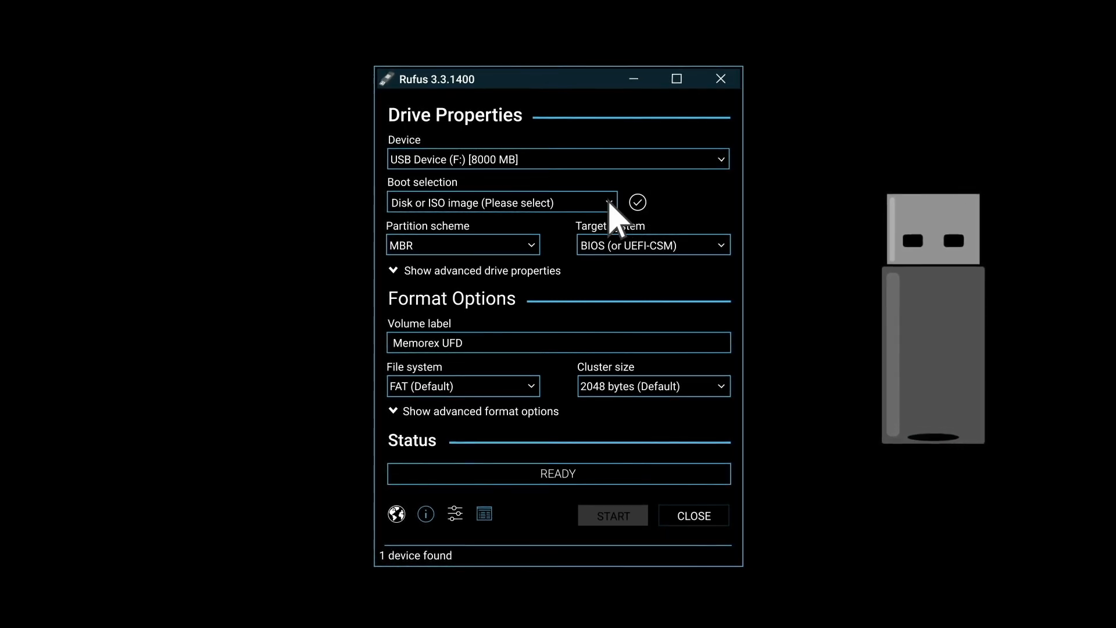
{"action": "mouse_move", "coordinate": [649, 531]}
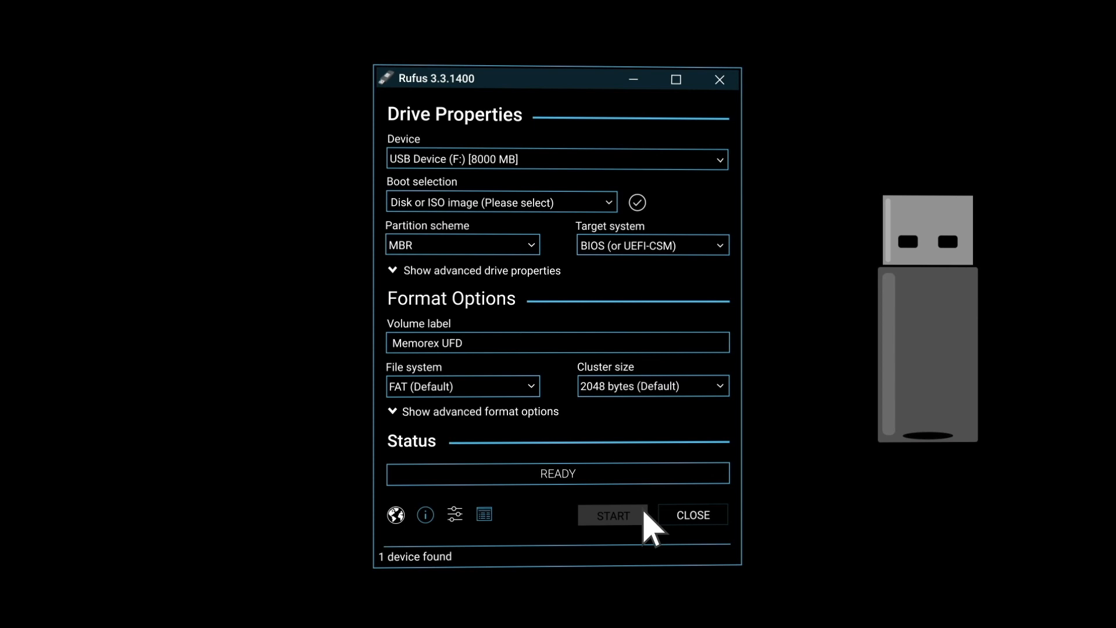